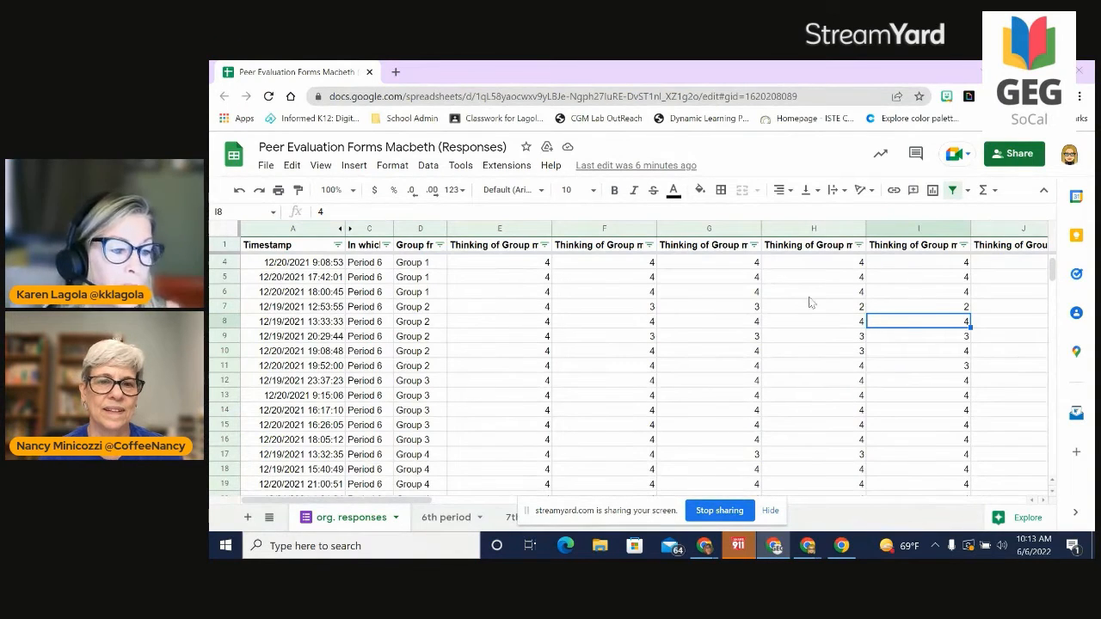
pyautogui.moveTo(667, 322)
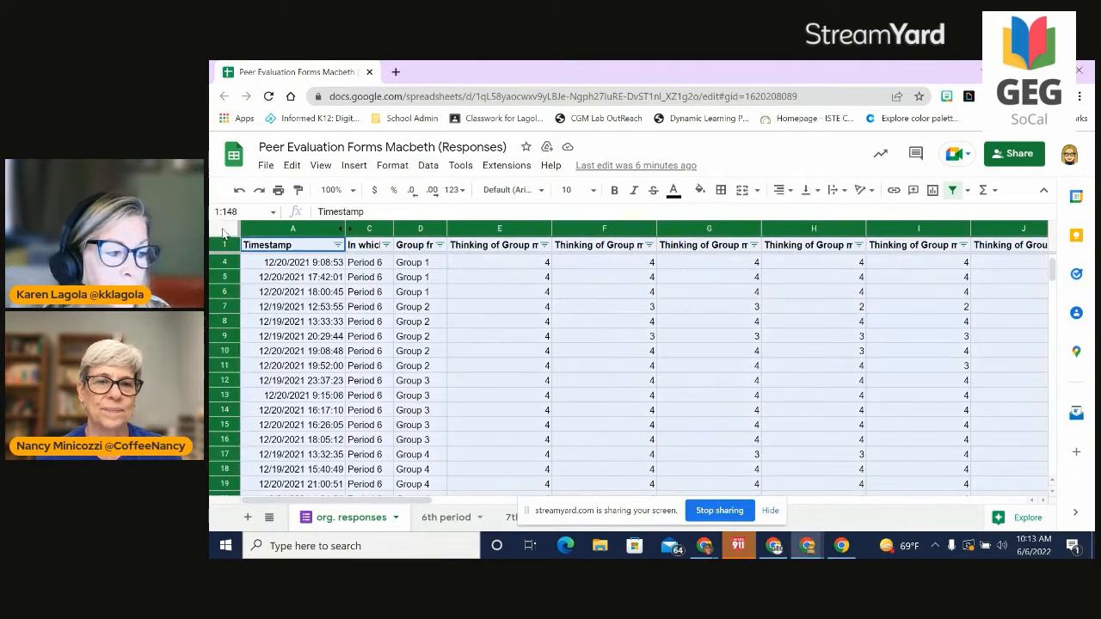
# Select the whole sheet and set text wrapping to Wrap so full question headers show.
pyautogui.click(224, 227)
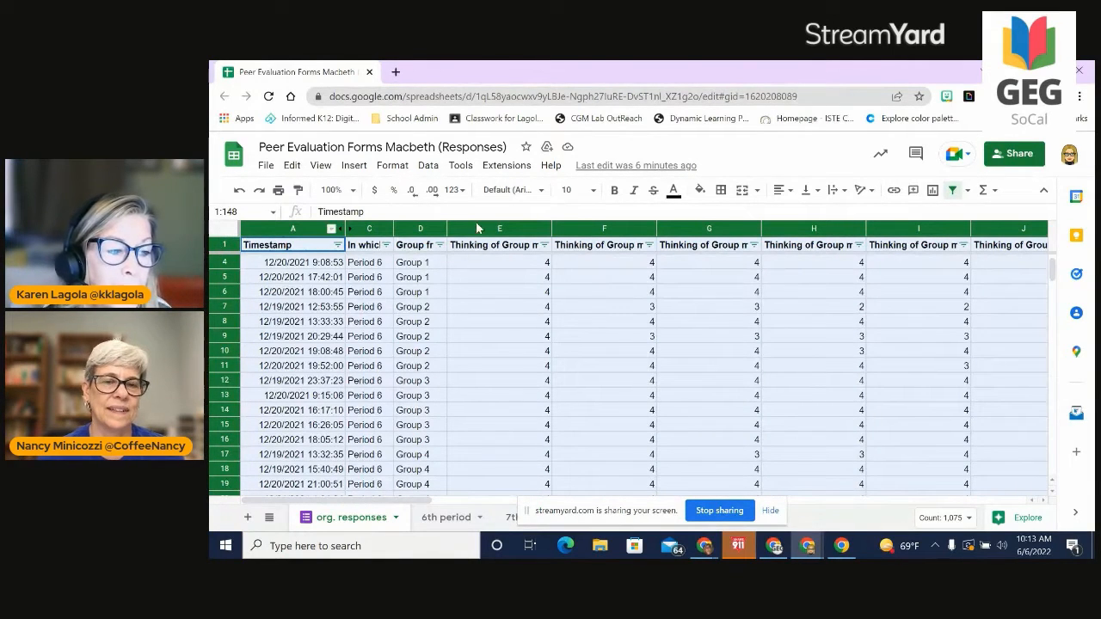
pyautogui.click(392, 165)
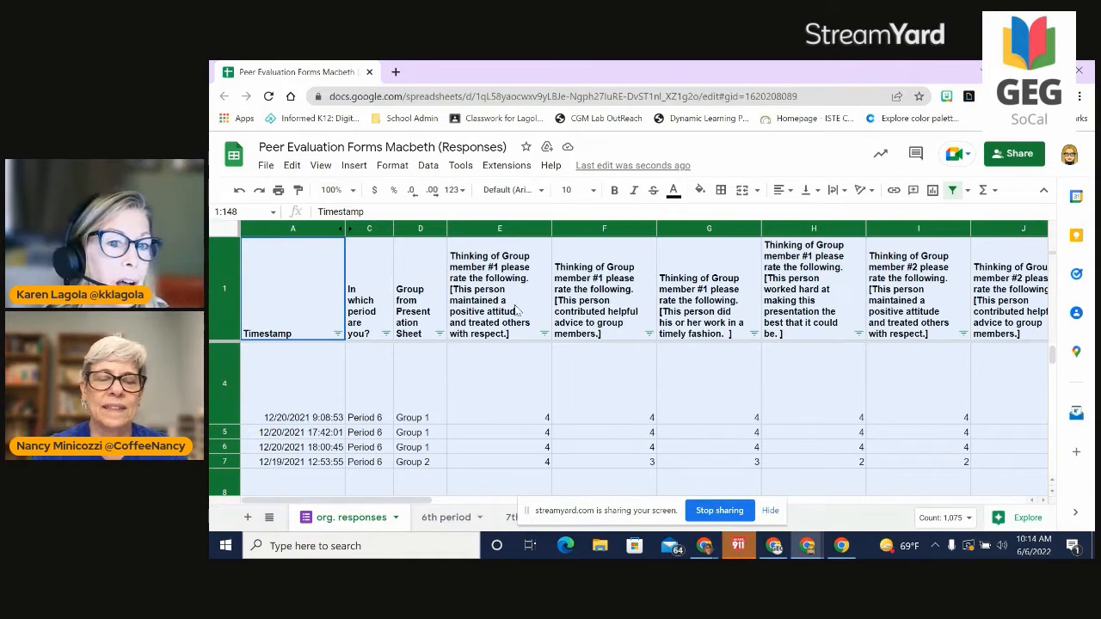
pyautogui.moveTo(688, 313)
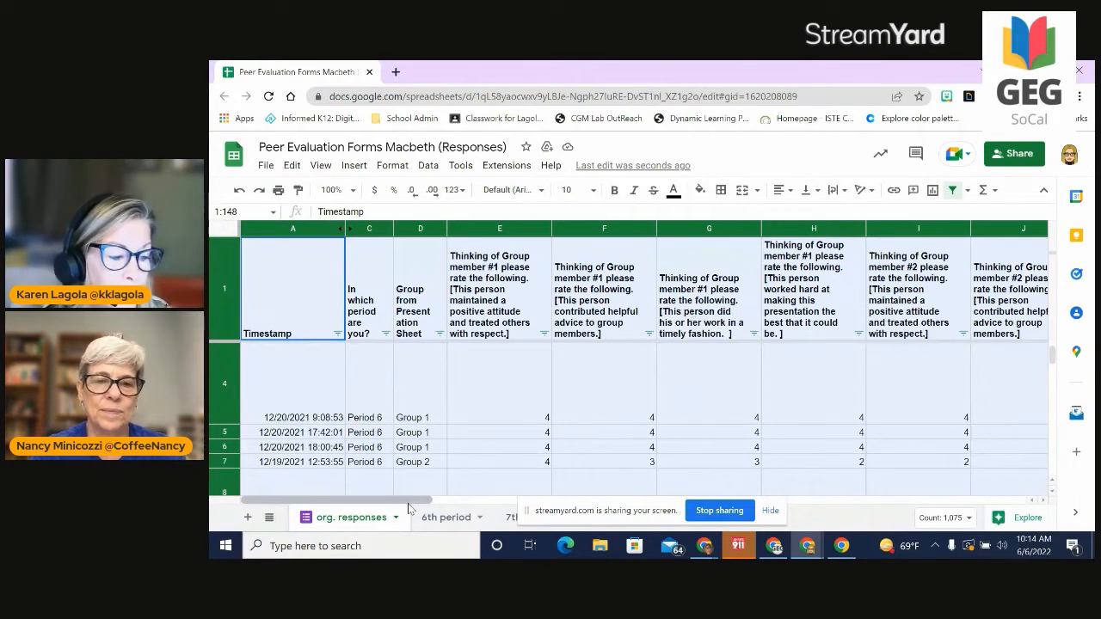
pyautogui.click(603, 447)
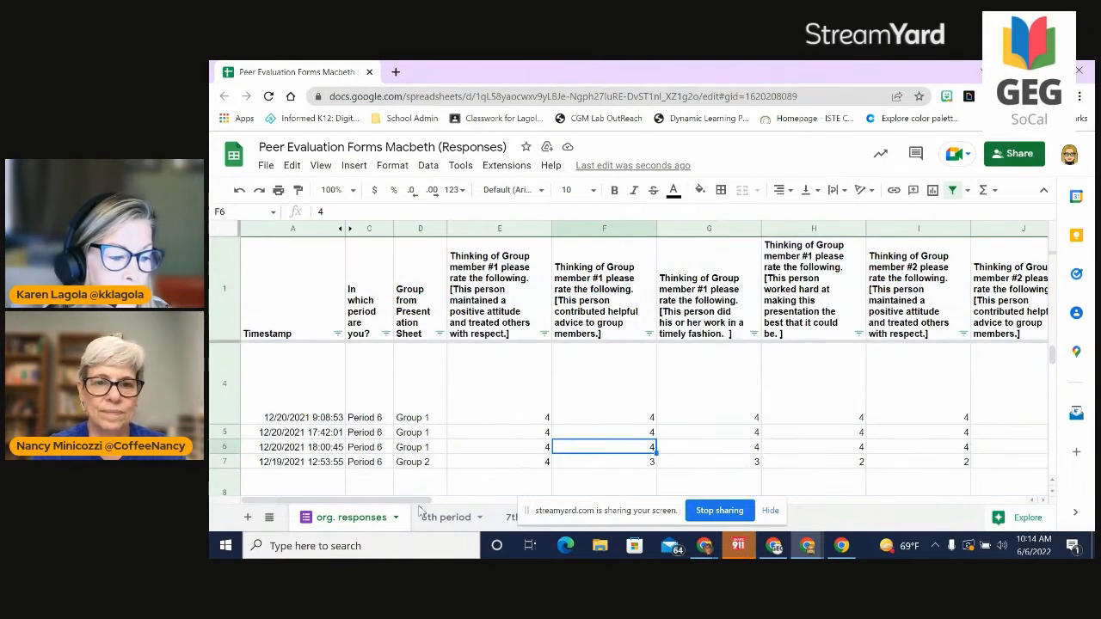
pyautogui.hscroll(3)
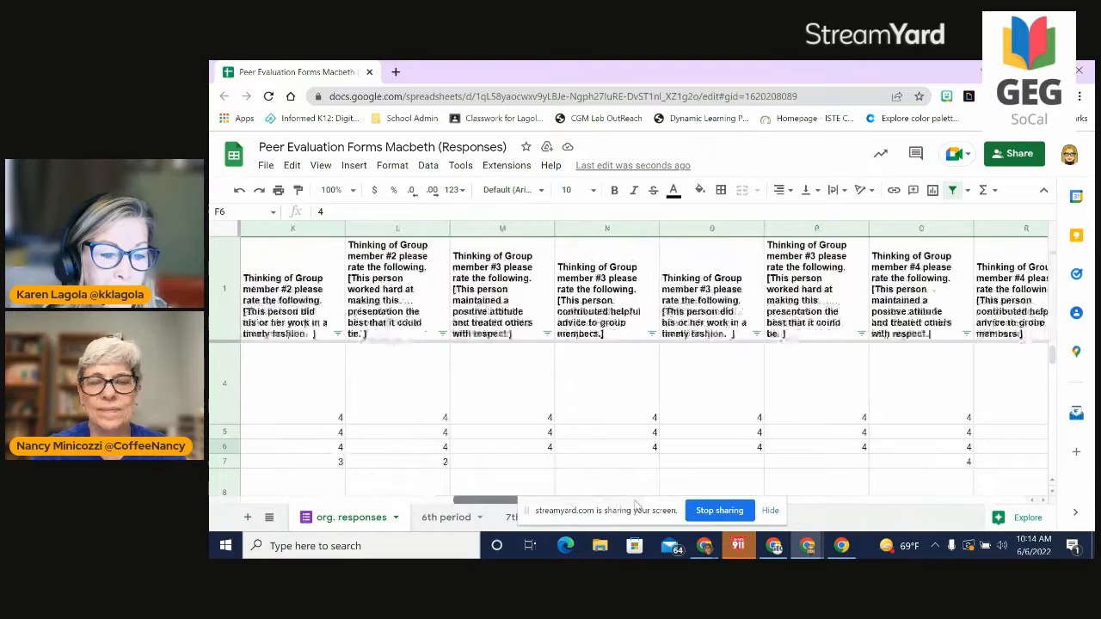
pyautogui.hscroll(-3)
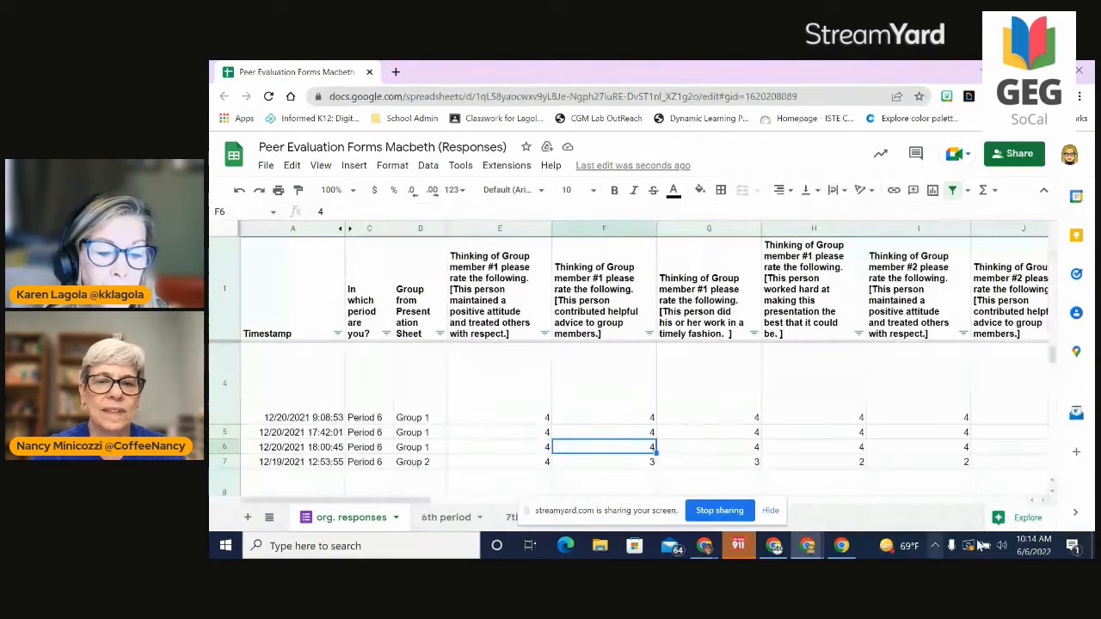
# Apply the Explore panel's green alternating-colours suggestion to the responses table.
pyautogui.click(1018, 516)
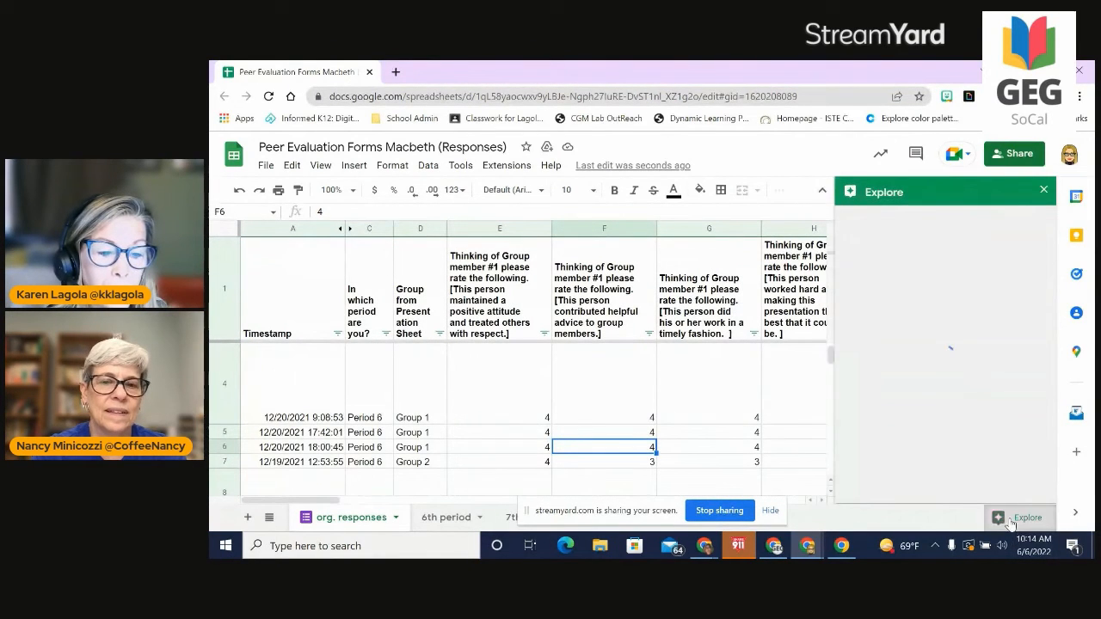
pyautogui.click(1028, 516)
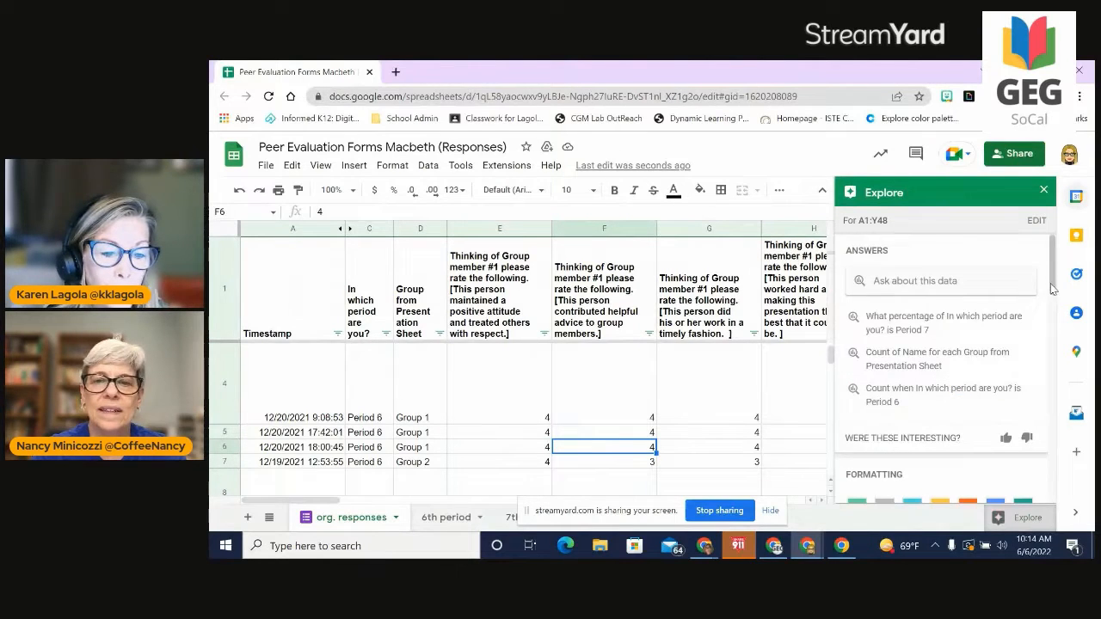
pyautogui.scroll(-3)
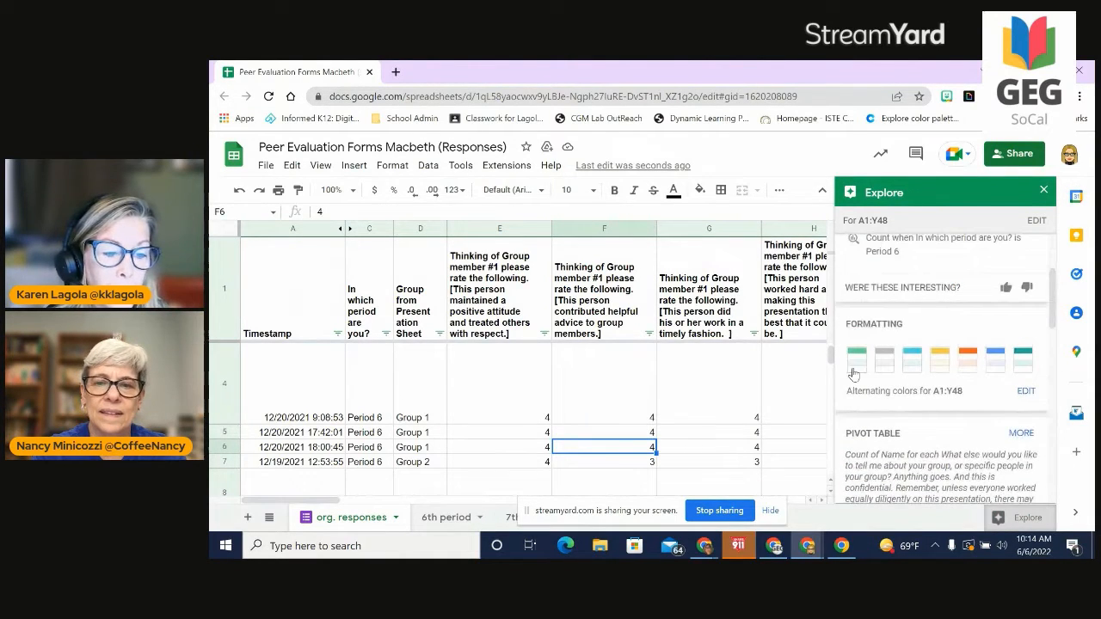
pyautogui.click(857, 360)
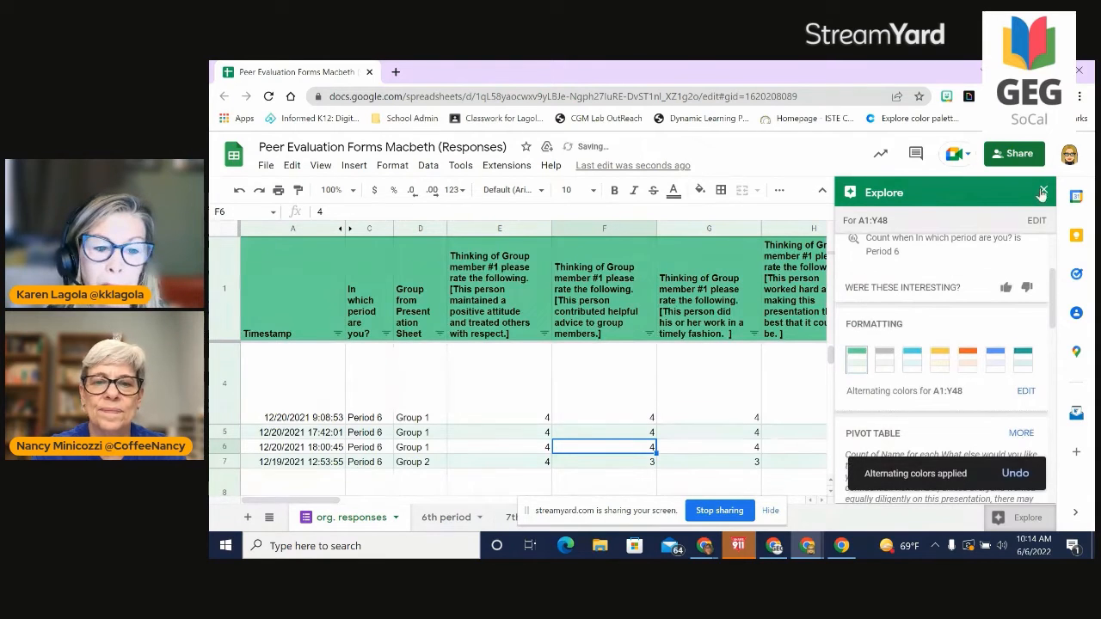
pyautogui.click(1043, 193)
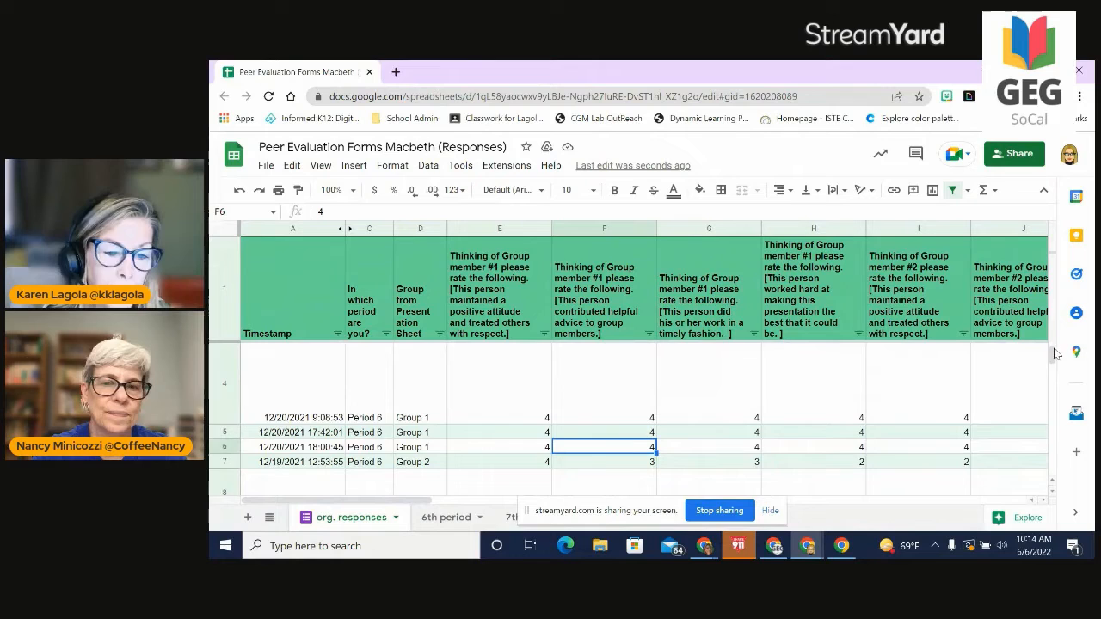
pyautogui.scroll(-3)
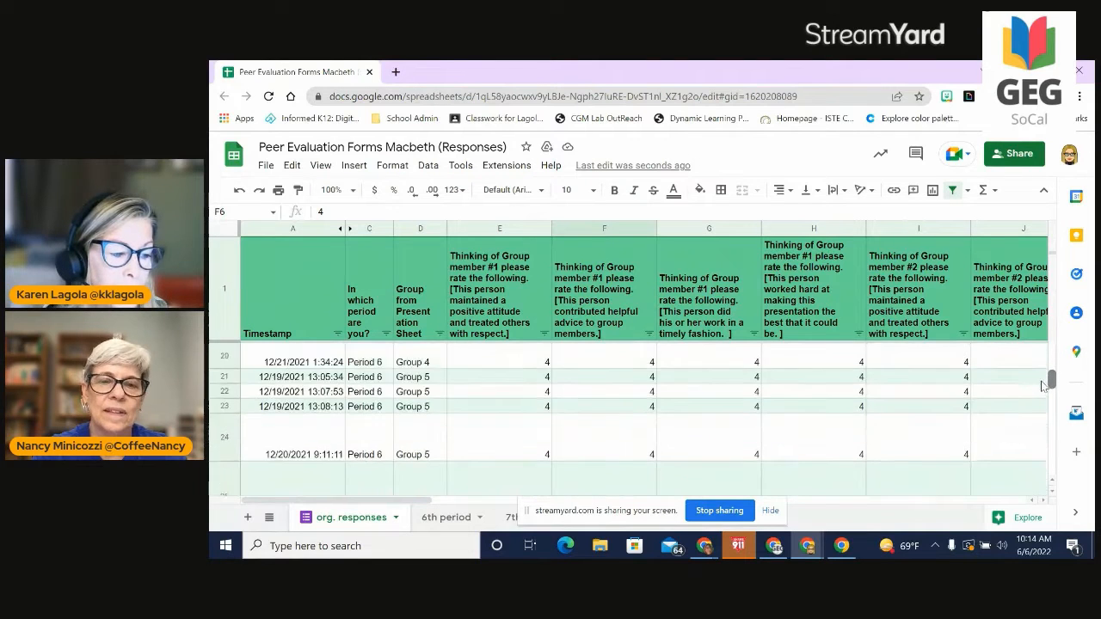
pyautogui.scroll(3)
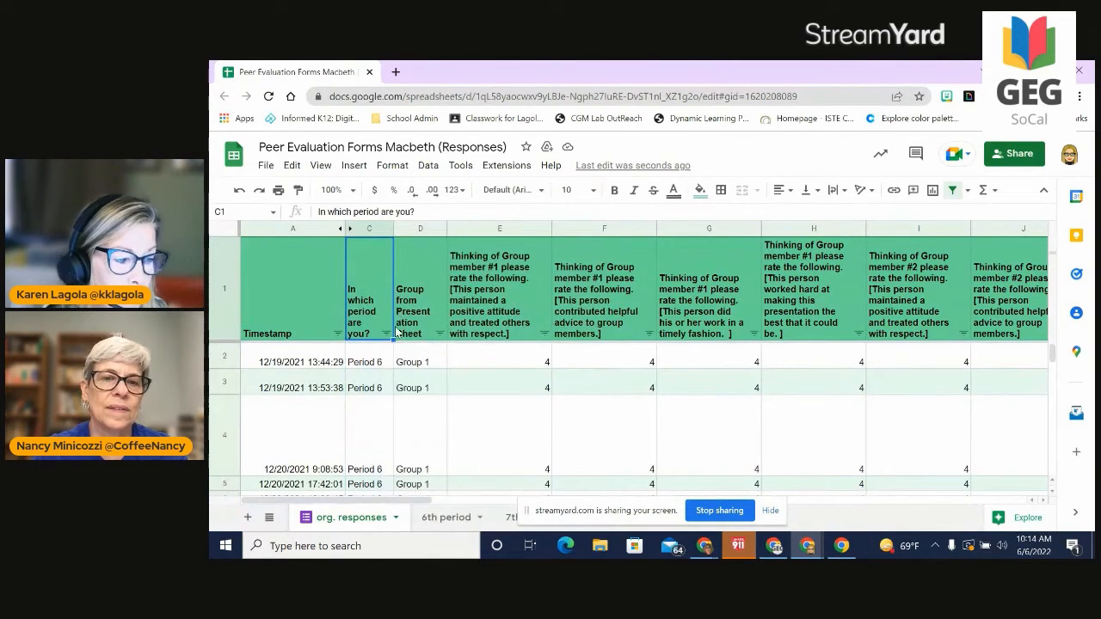
# Filter the period column by values to show only Period 6 responses.
pyautogui.click(389, 334)
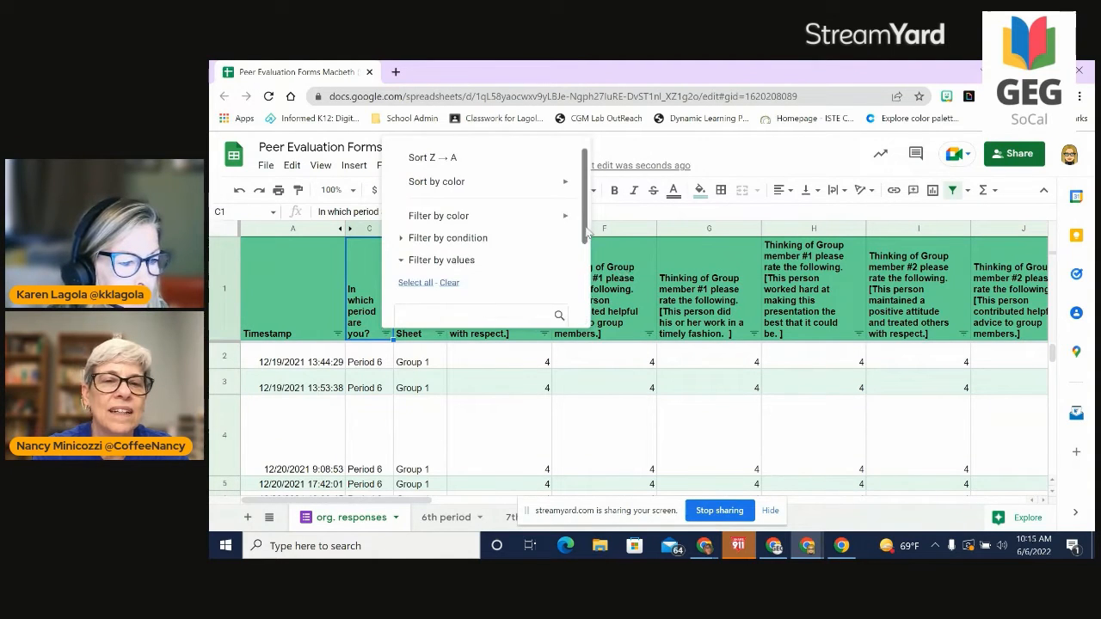
pyautogui.click(440, 260)
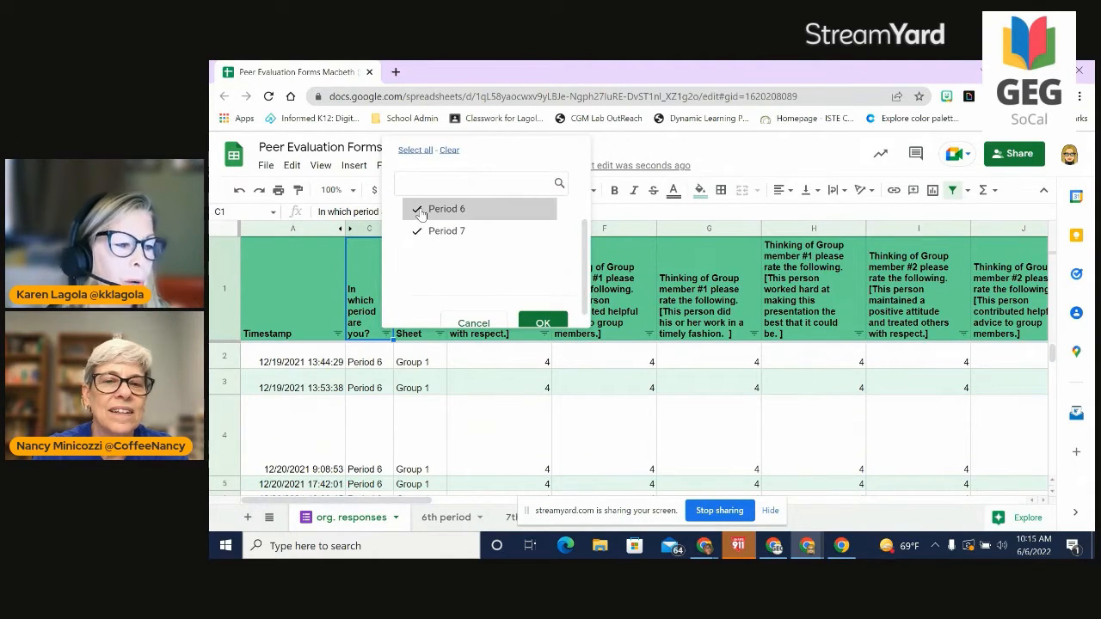
pyautogui.click(445, 231)
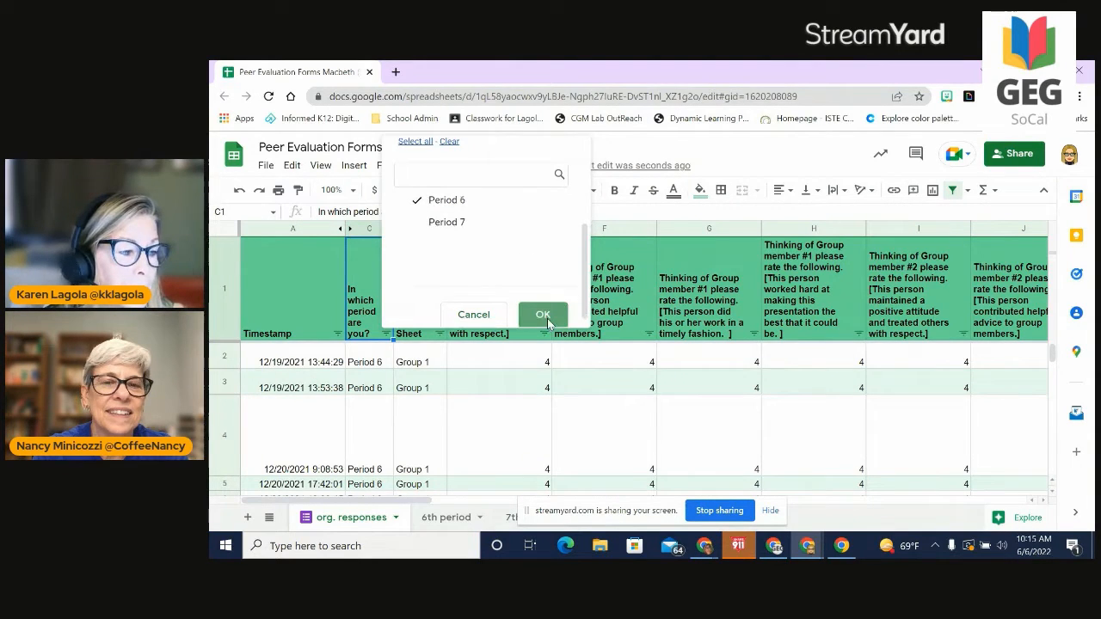
pyautogui.click(543, 313)
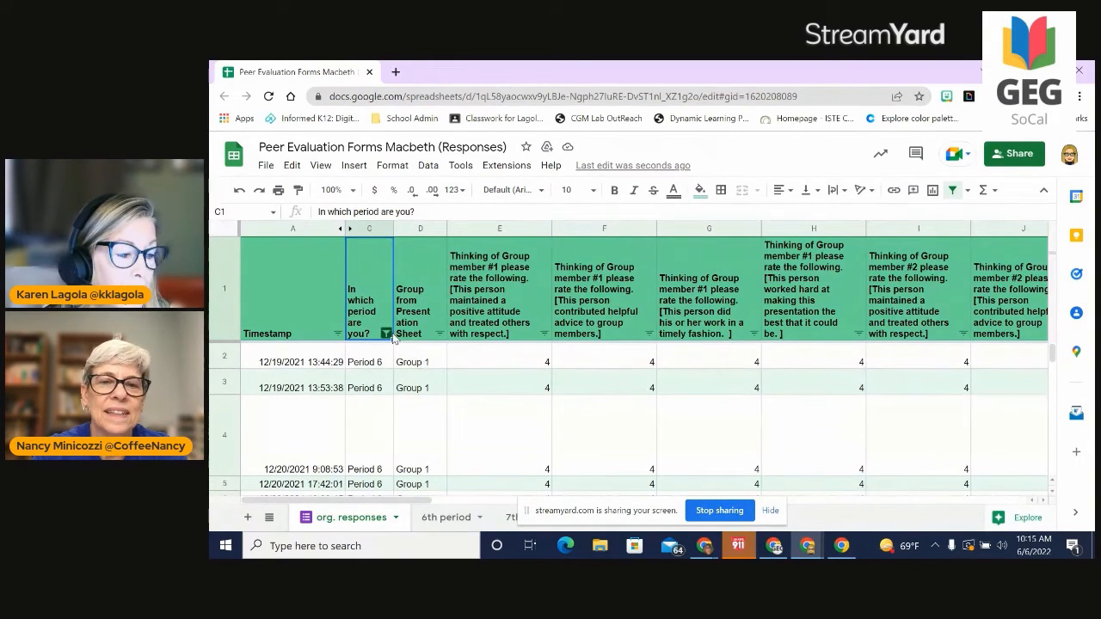
# Change the period filter to show only Period 7 responses.
pyautogui.click(385, 334)
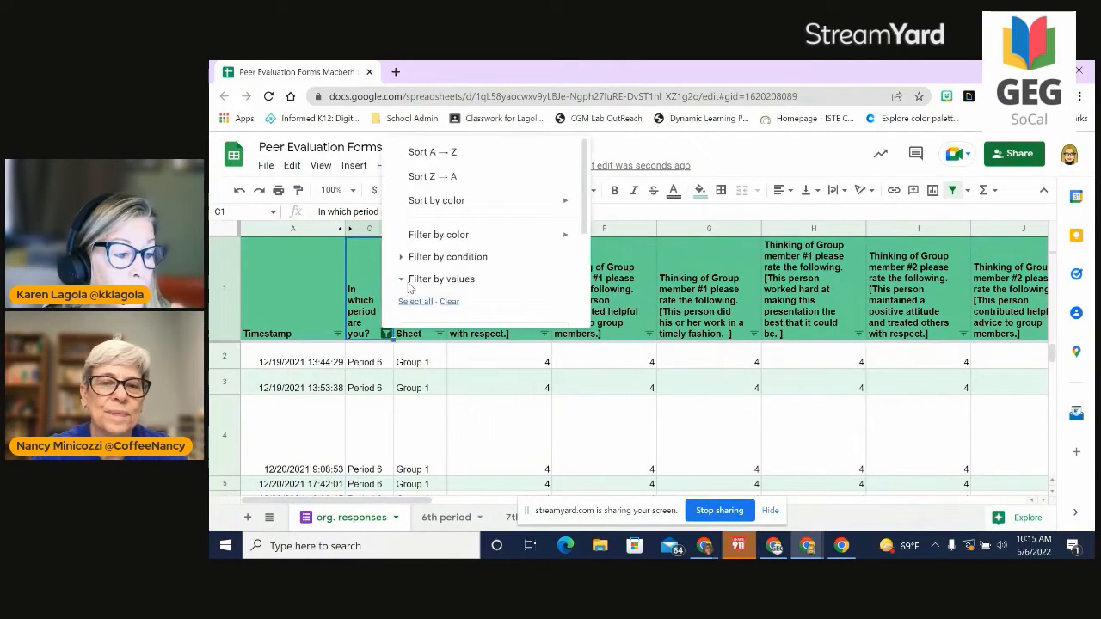
pyautogui.click(440, 279)
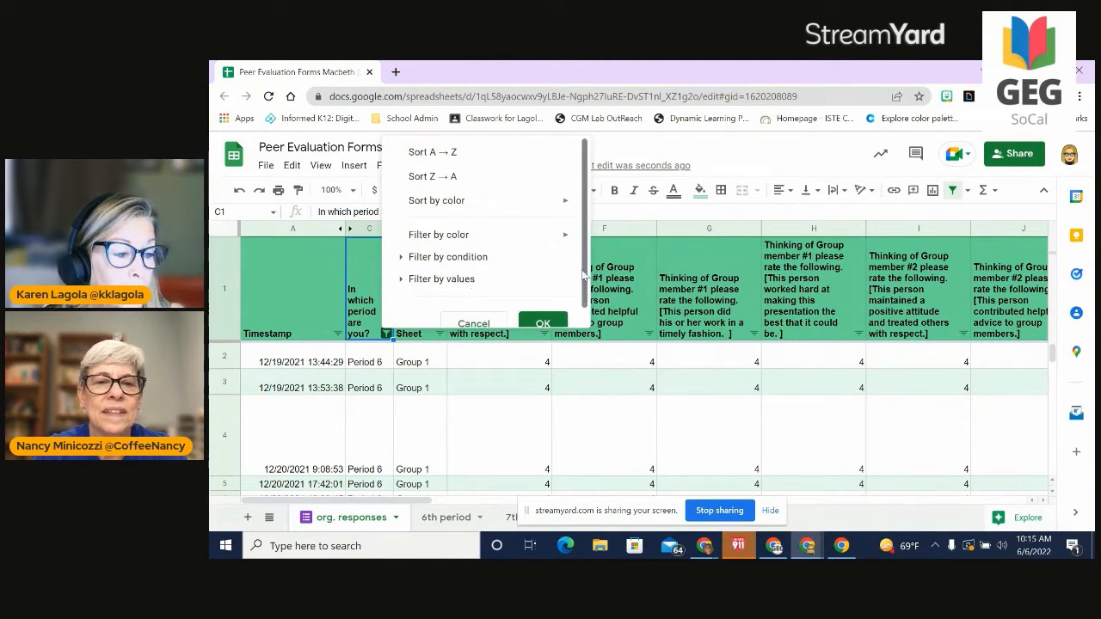
pyautogui.click(440, 279)
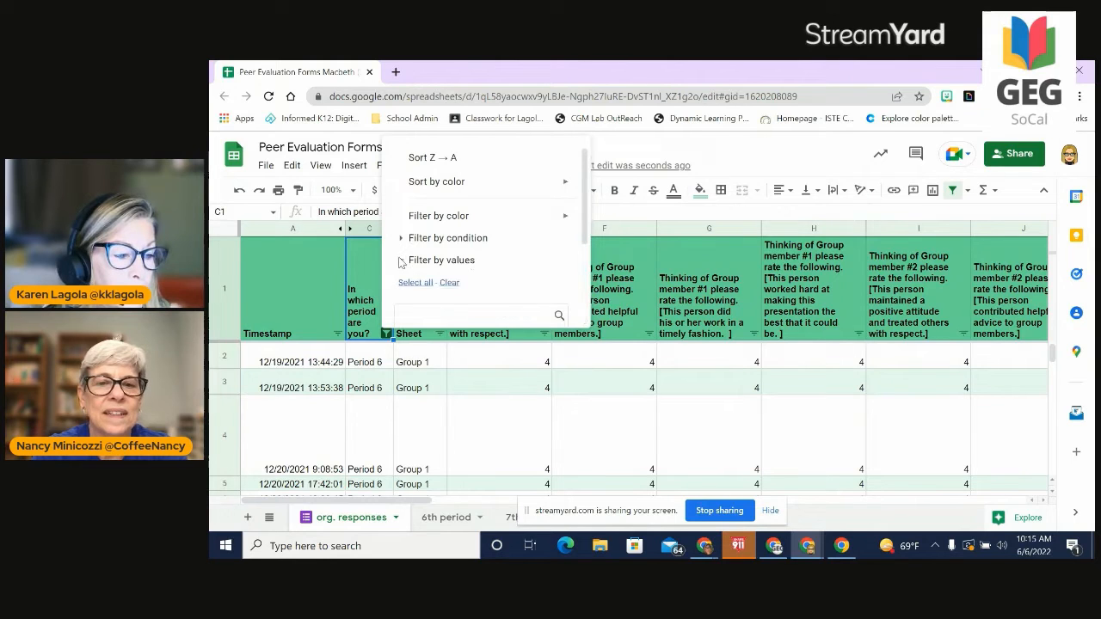
pyautogui.click(440, 259)
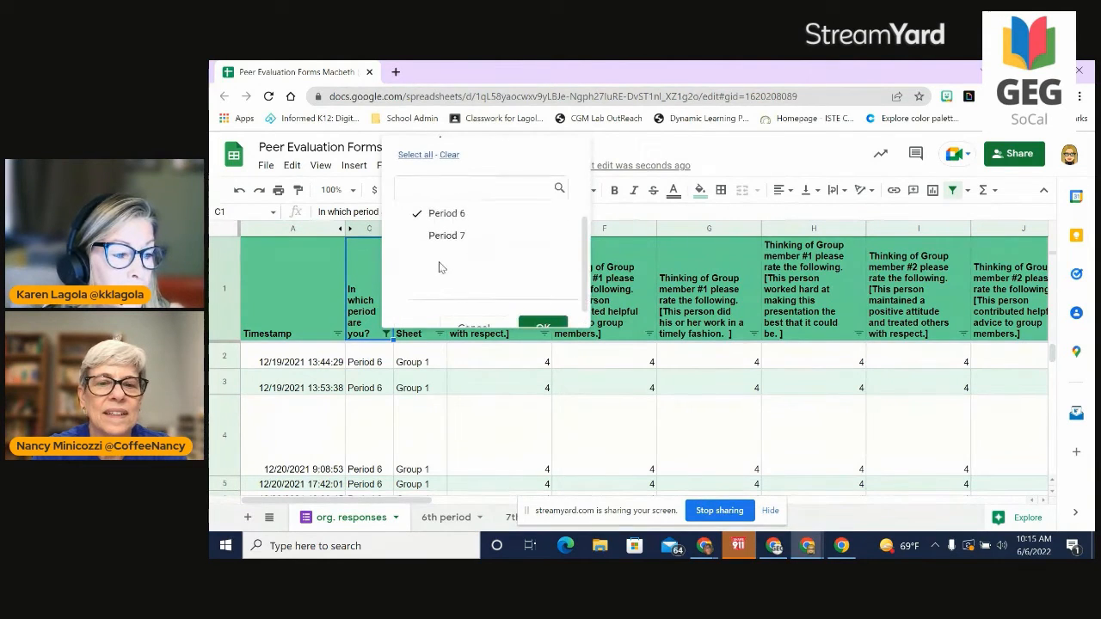
pyautogui.click(445, 234)
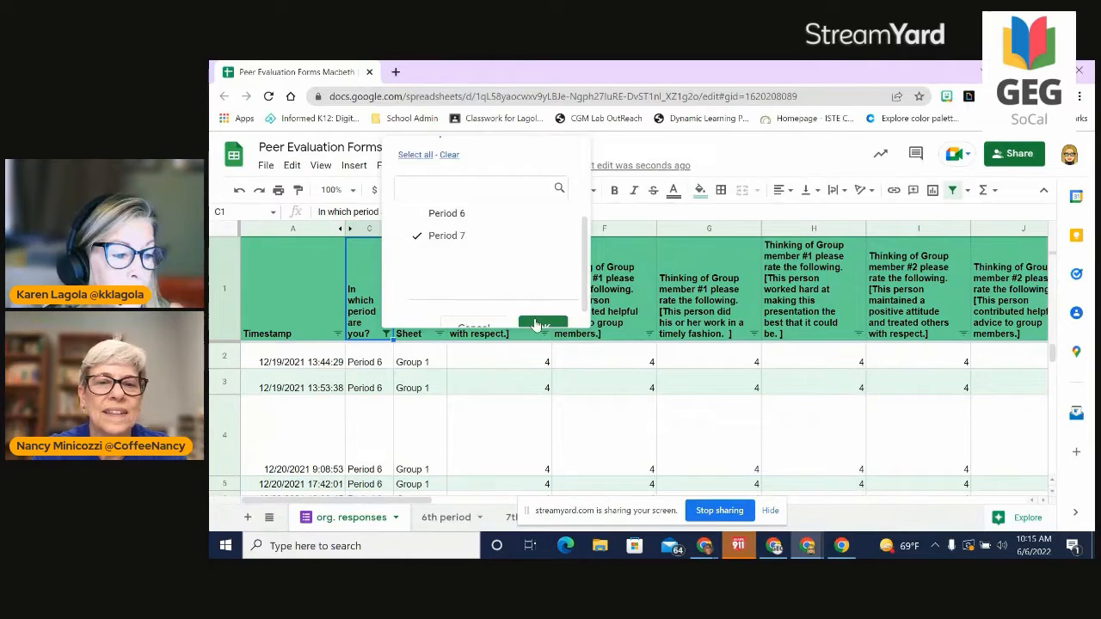
pyautogui.click(542, 327)
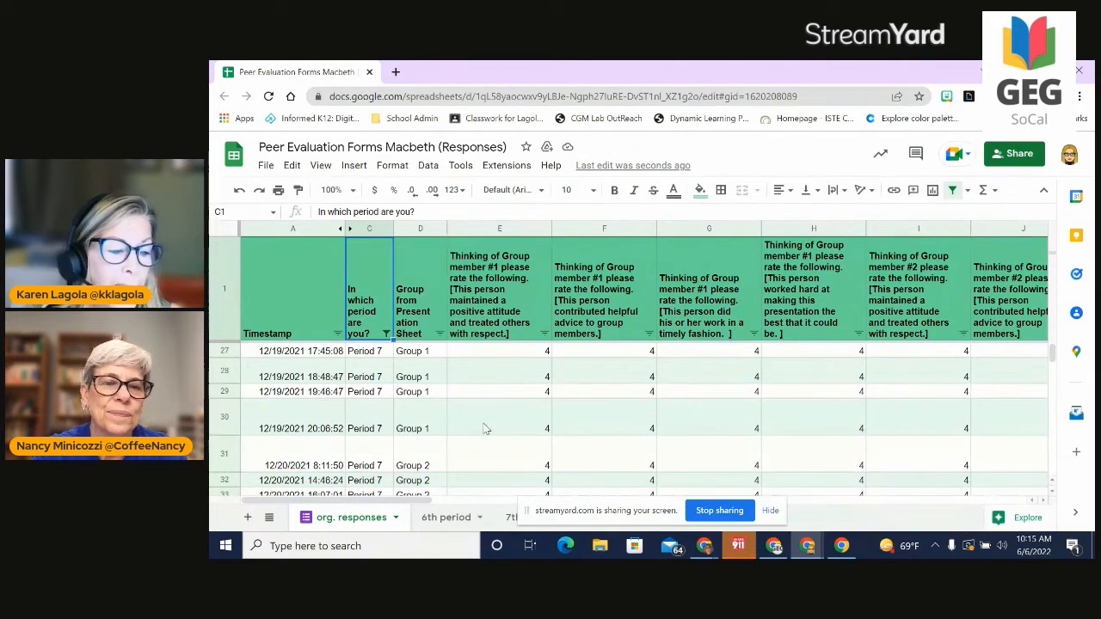
pyautogui.moveTo(387, 368)
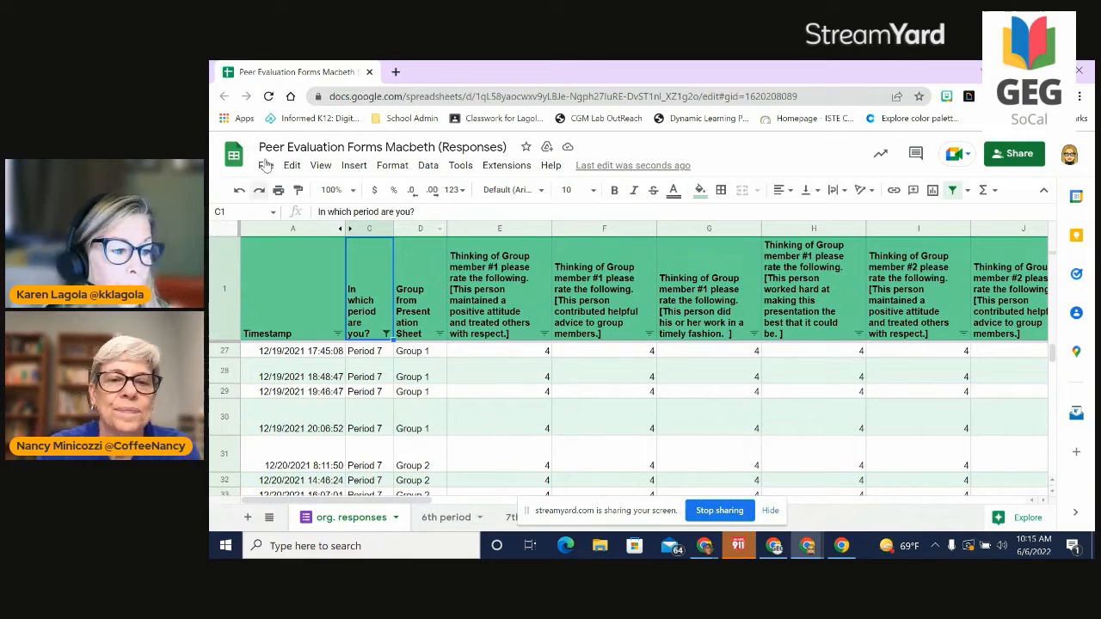
# Start a conditional formatting rule applied to the entire sheet.
pyautogui.click(392, 166)
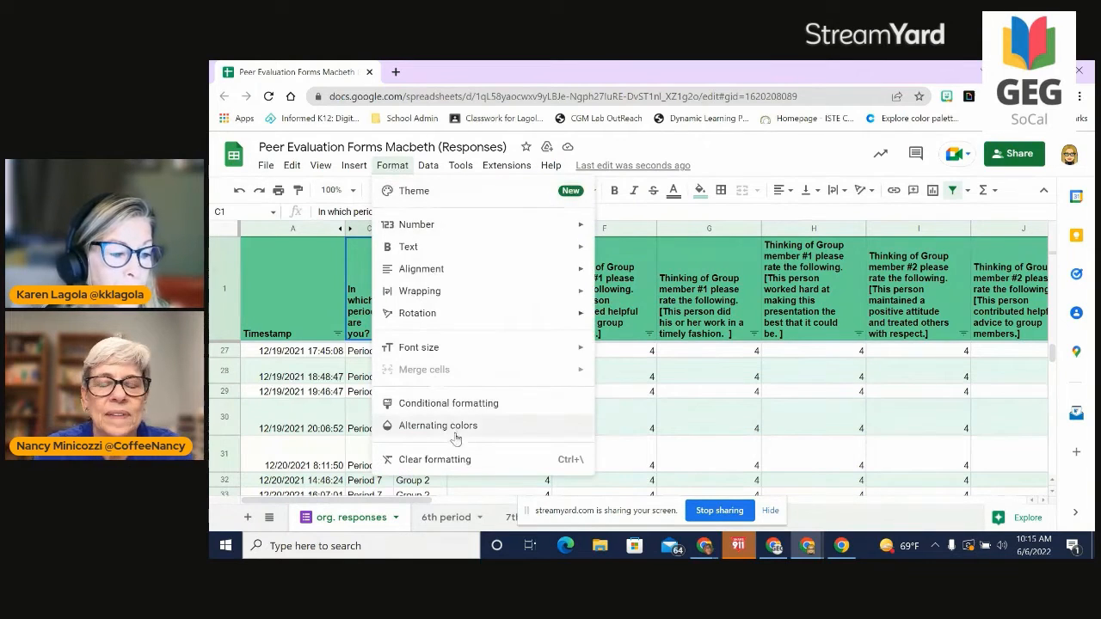
pyautogui.moveTo(464, 409)
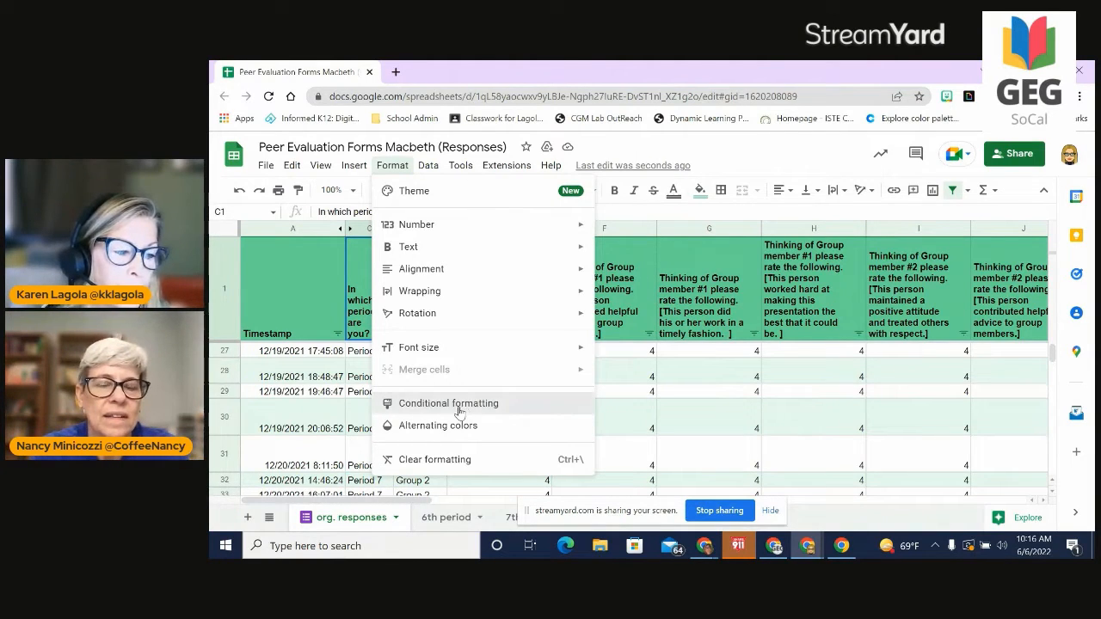
pyautogui.click(447, 403)
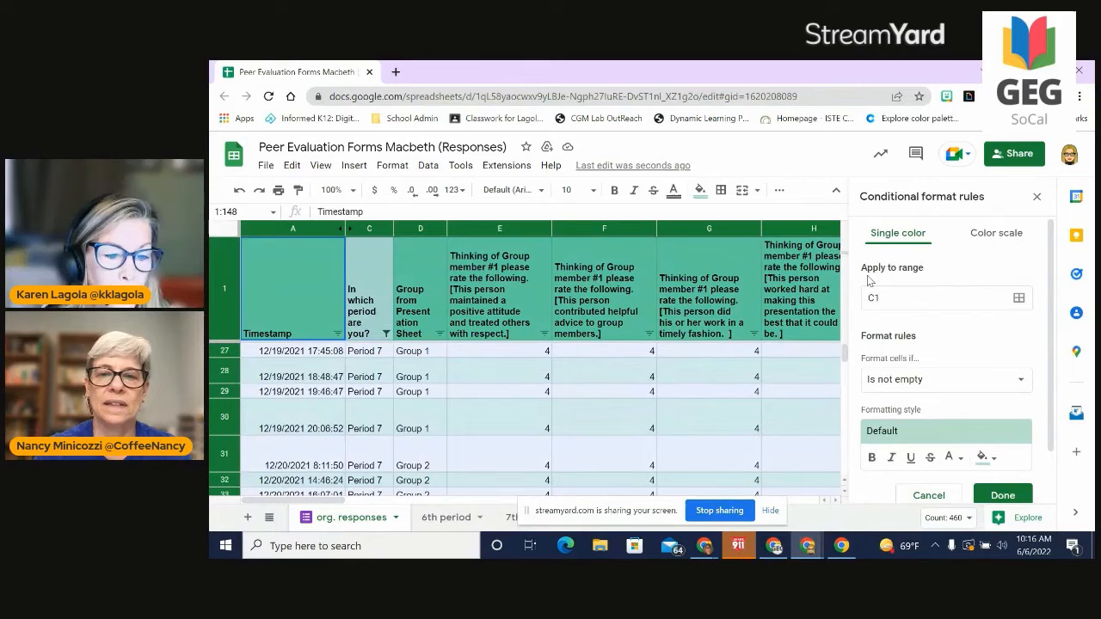
pyautogui.click(938, 298)
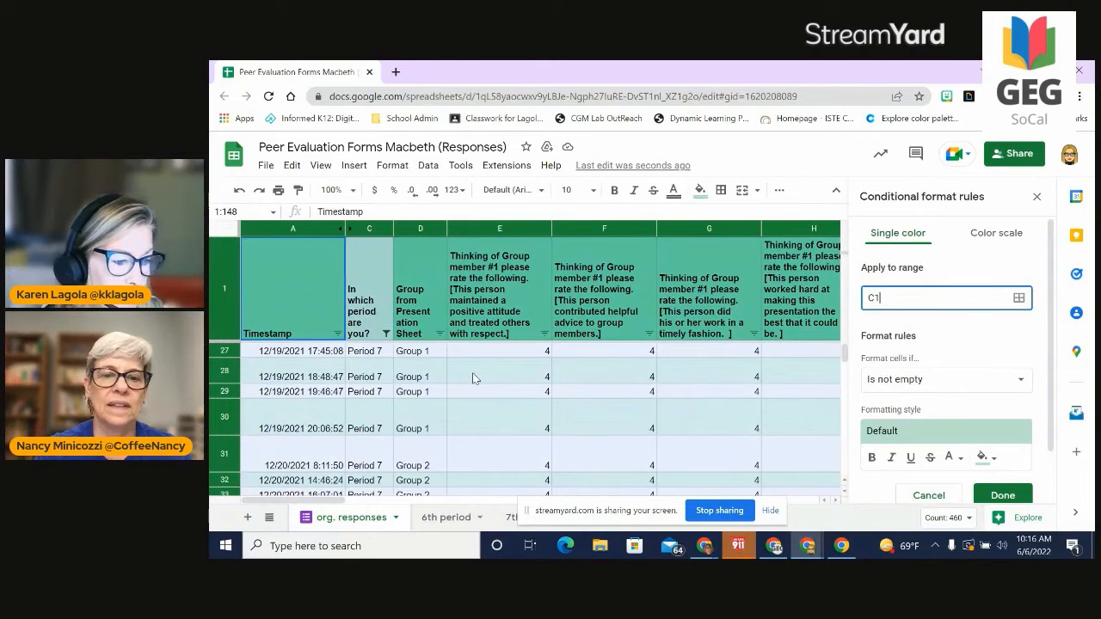
pyautogui.click(1019, 297)
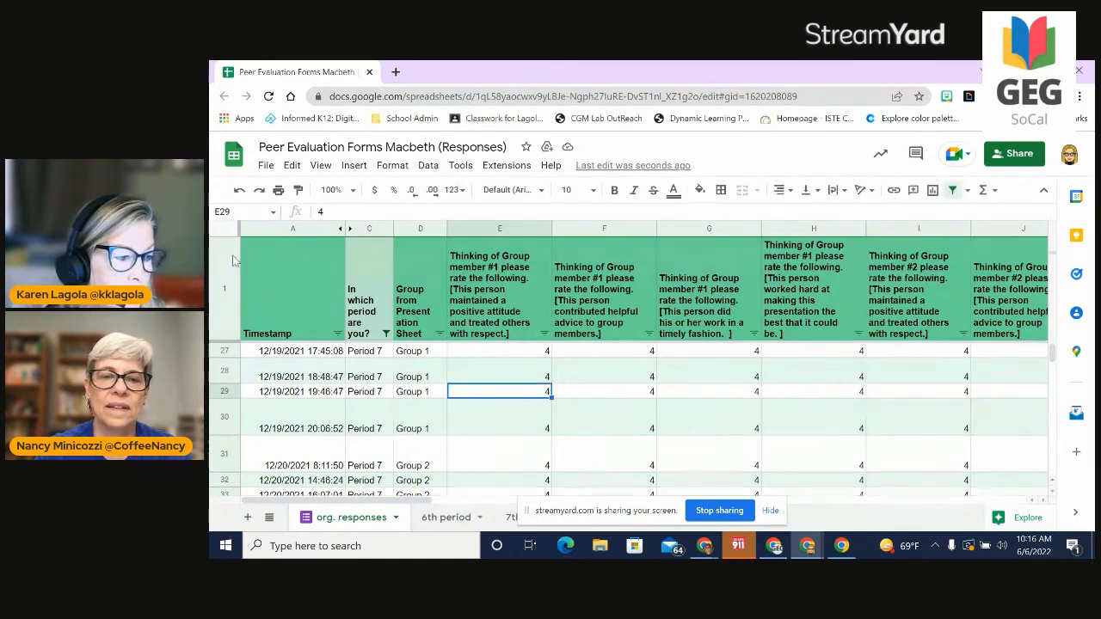
pyautogui.click(293, 227)
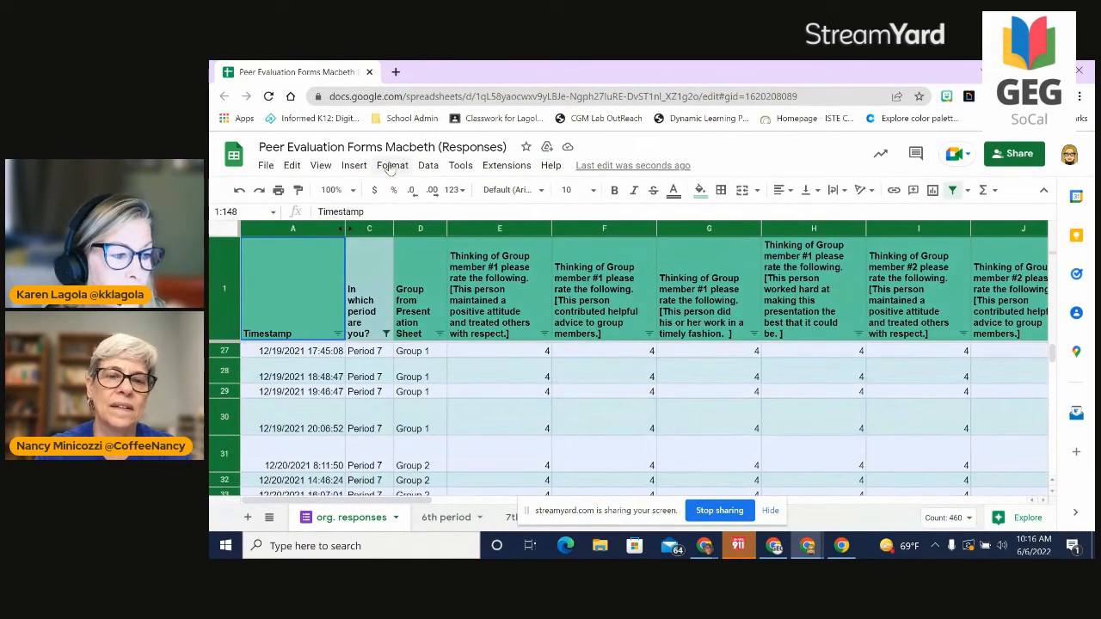
pyautogui.click(393, 165)
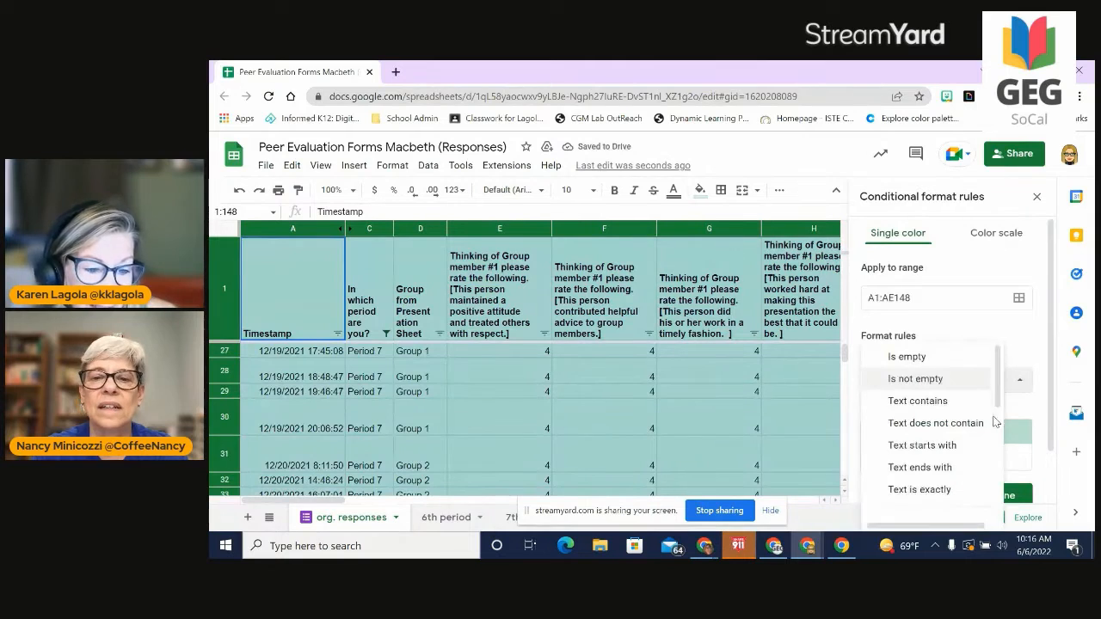
pyautogui.scroll(-3)
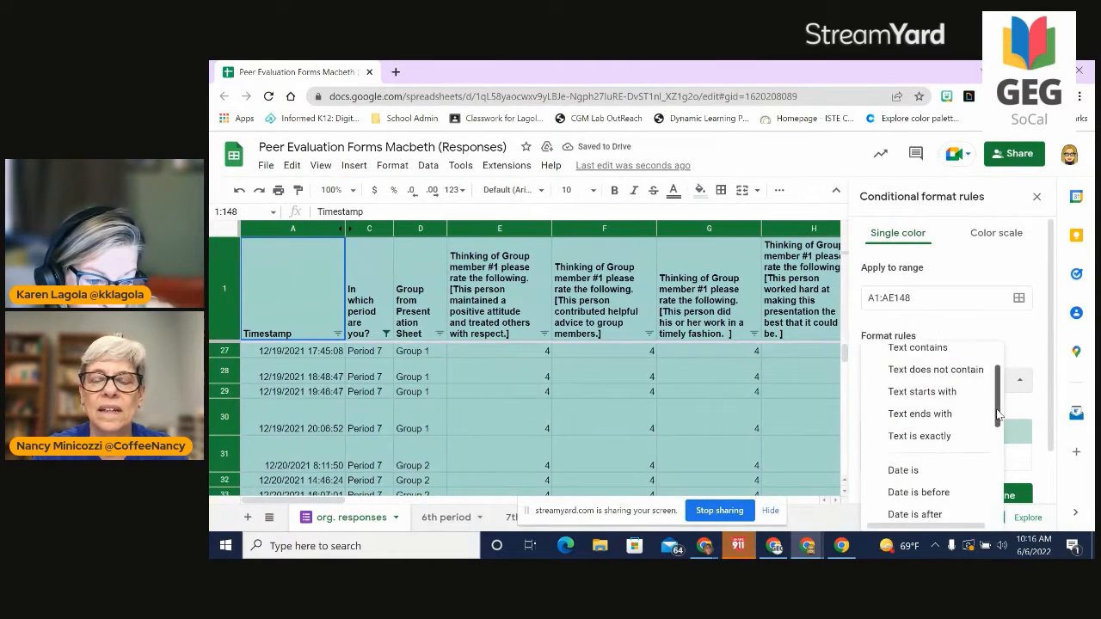
pyautogui.scroll(-3)
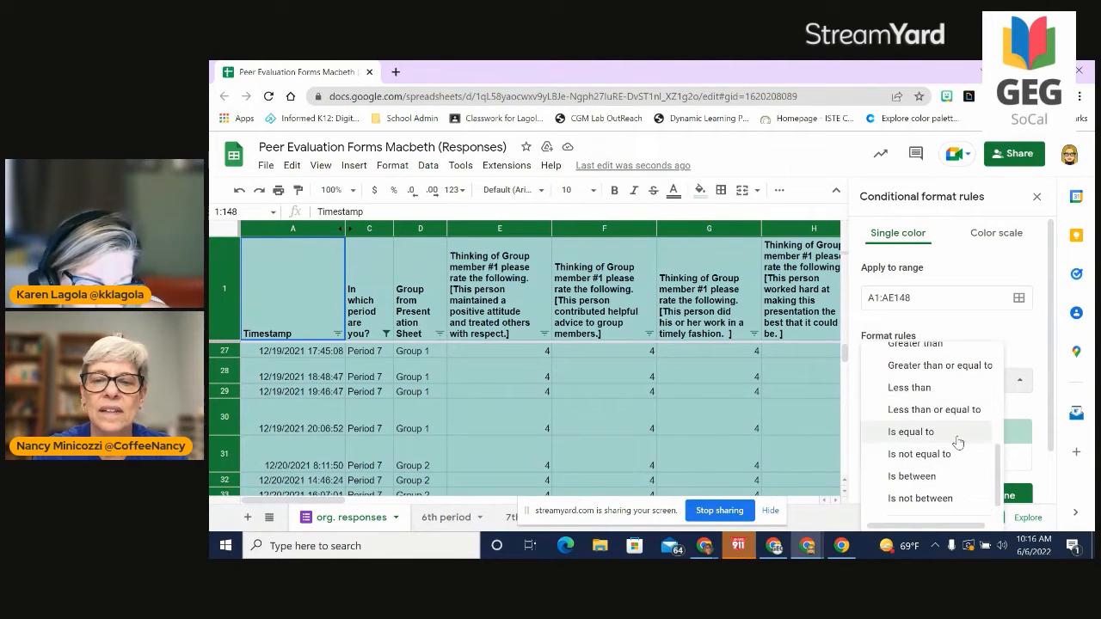
# Set the rule to 'Is equal to' 4 with yellow fill and save it.
pyautogui.click(910, 431)
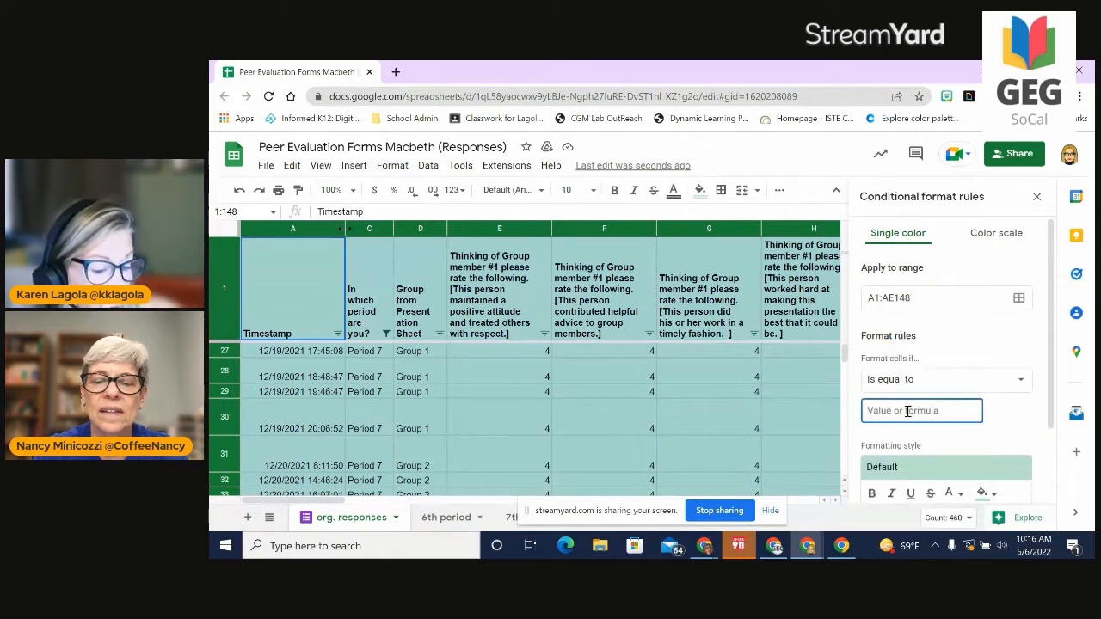
pyautogui.write('4')
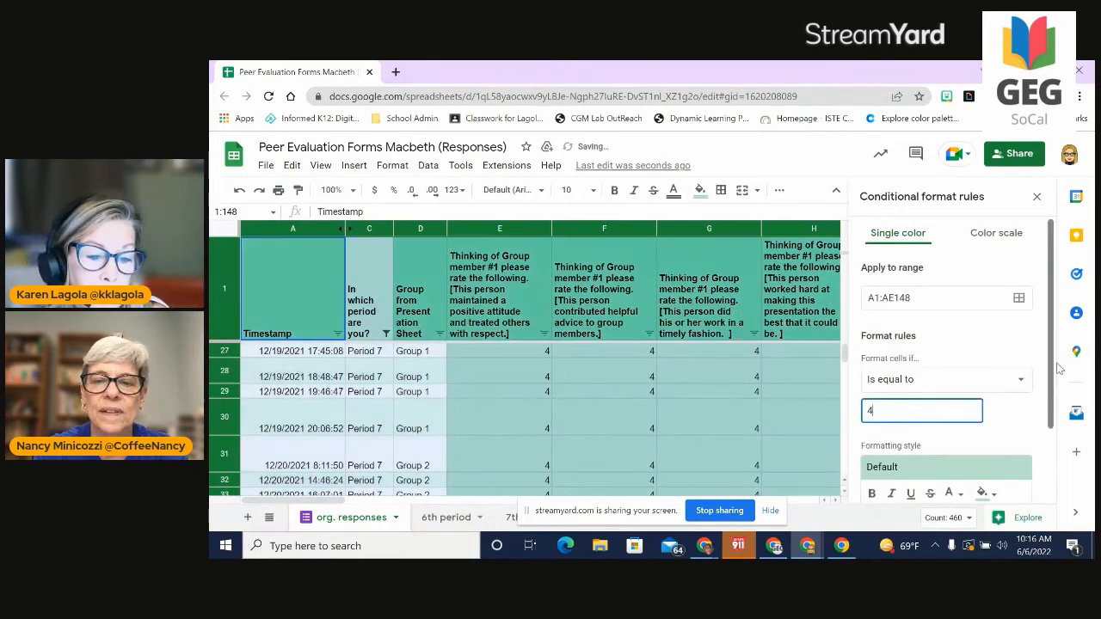
pyautogui.scroll(-3)
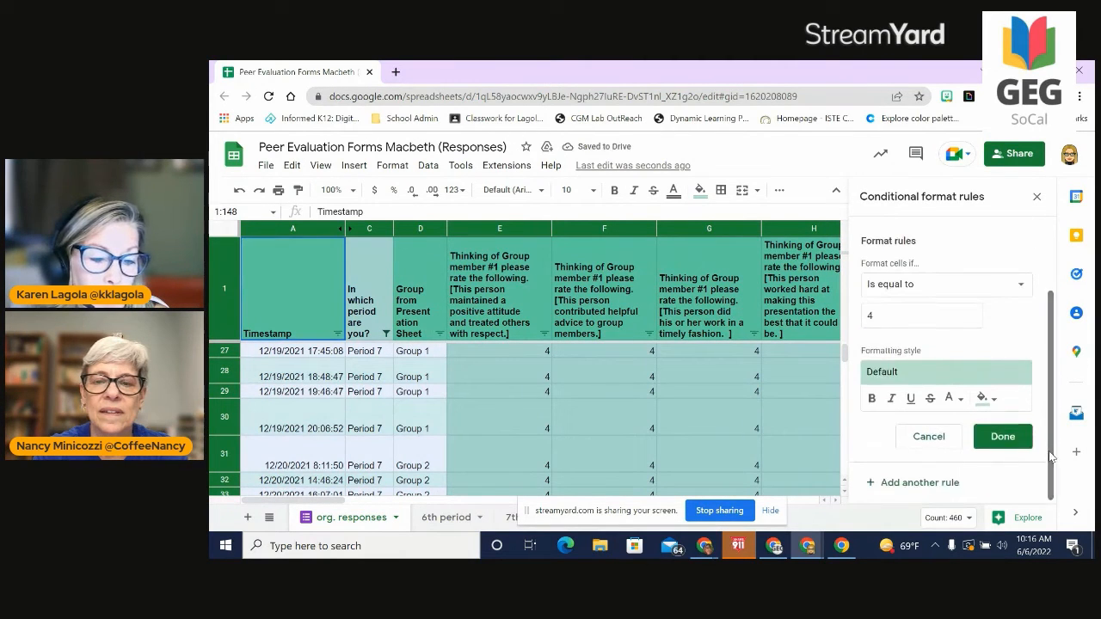
pyautogui.click(981, 398)
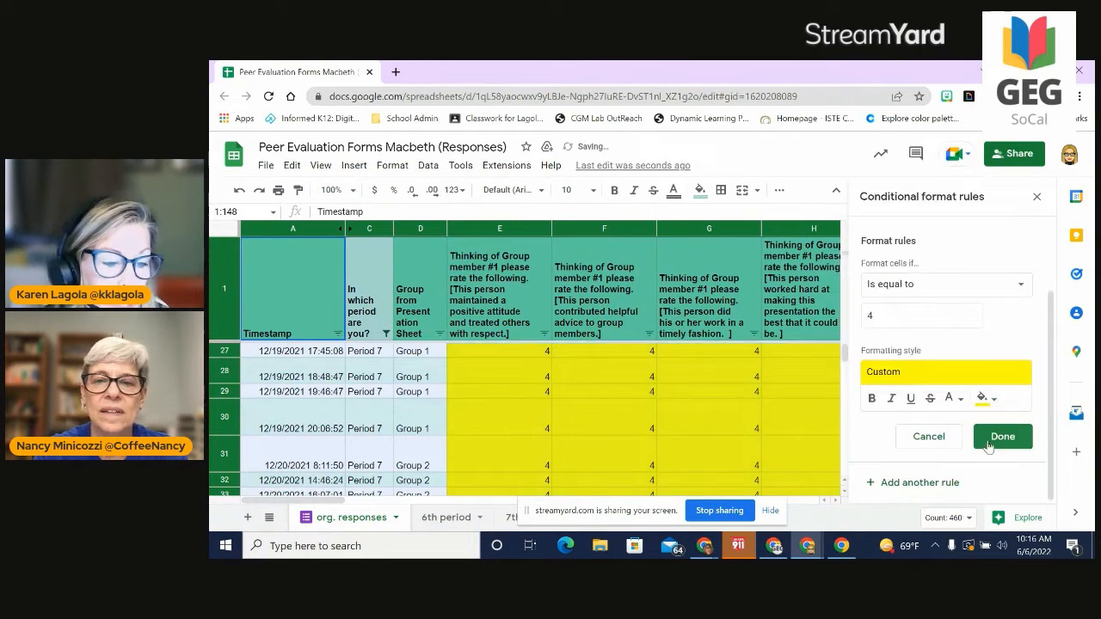
pyautogui.click(1001, 437)
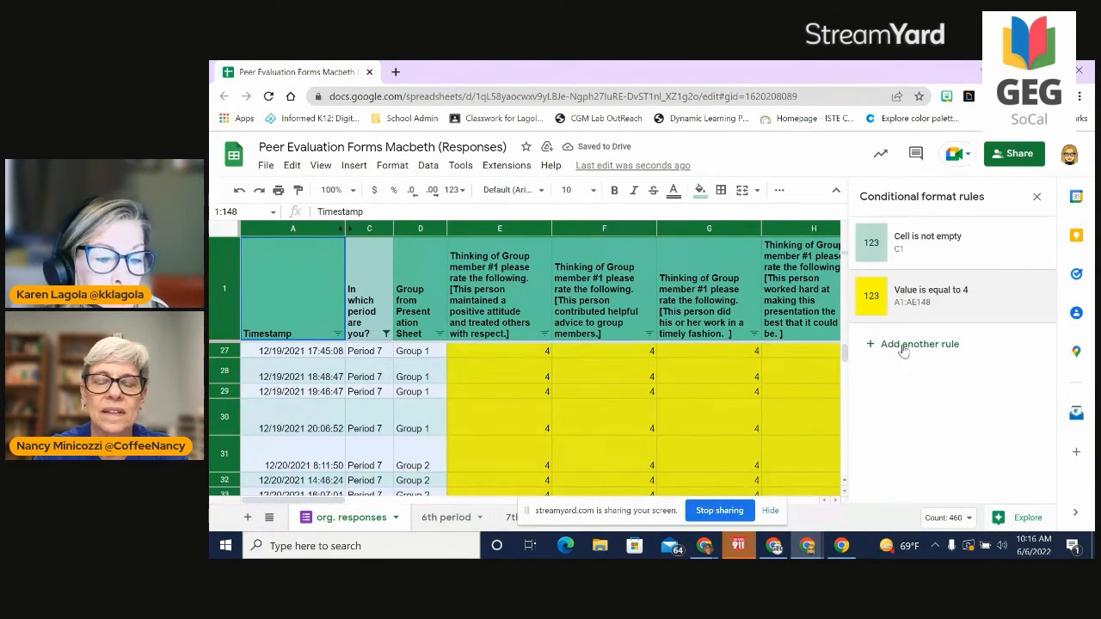
# Add a second rule filling scores less than 3 in red and save it.
pyautogui.click(927, 243)
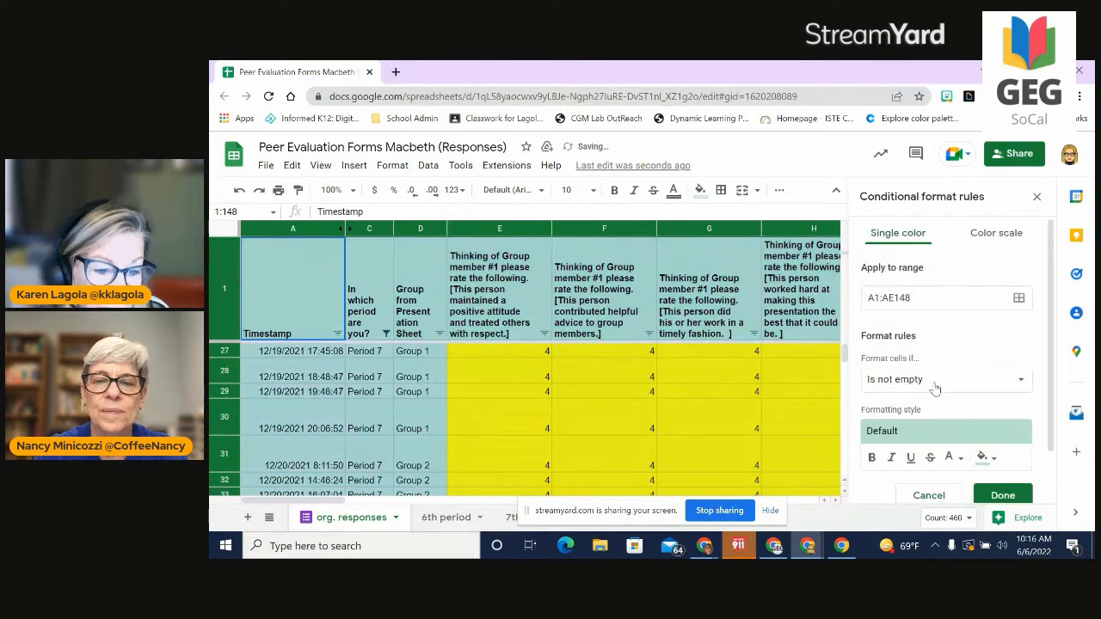
pyautogui.click(945, 380)
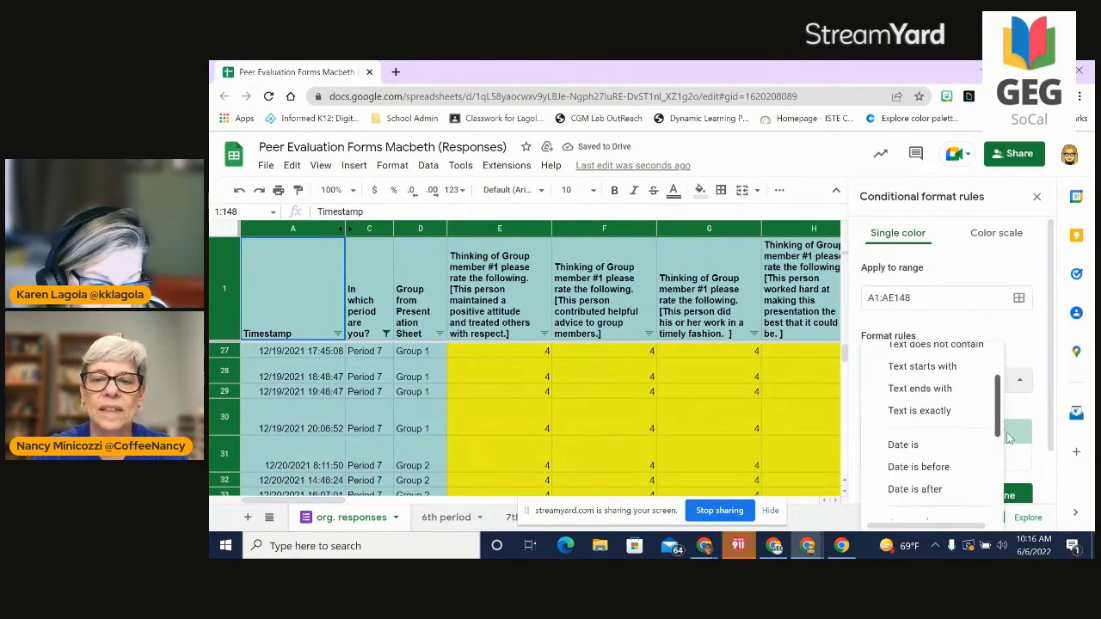
pyautogui.scroll(-3)
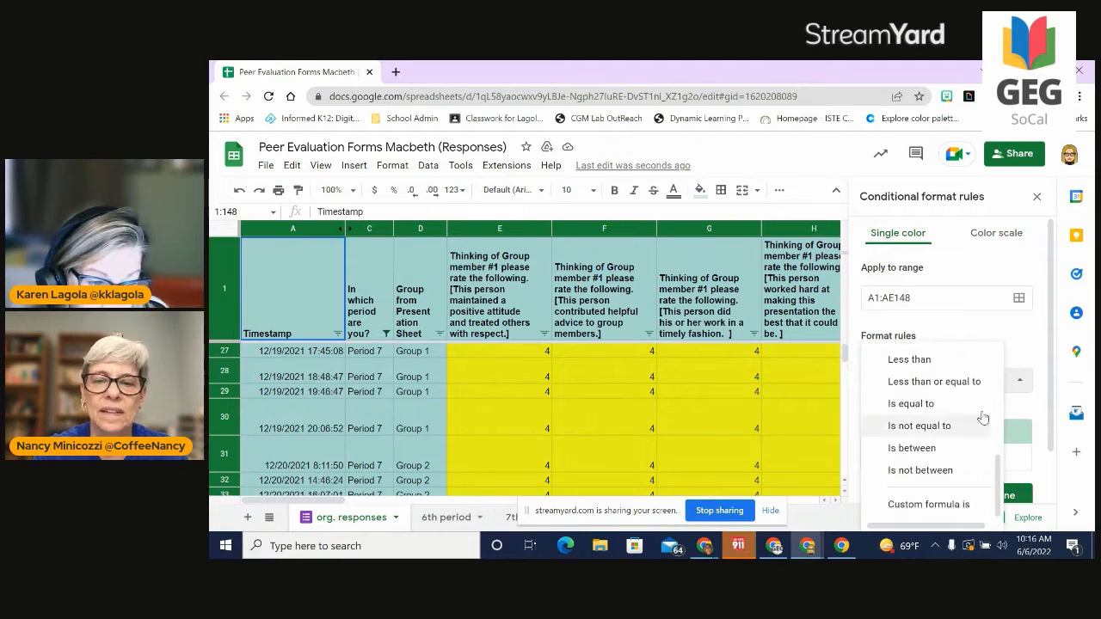
pyautogui.click(909, 360)
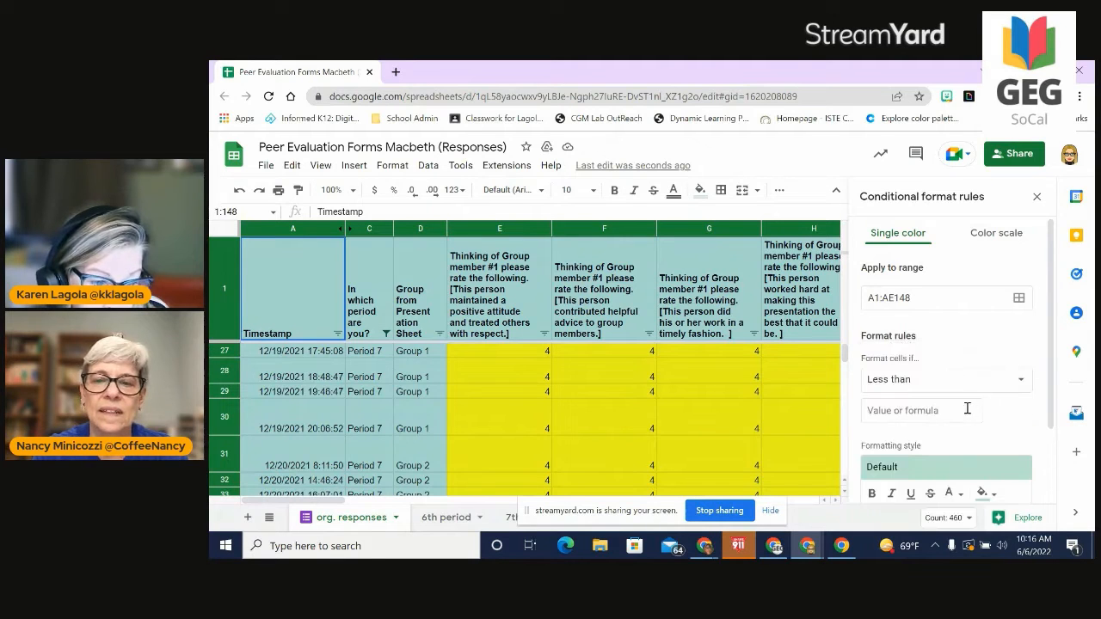
pyautogui.write('3')
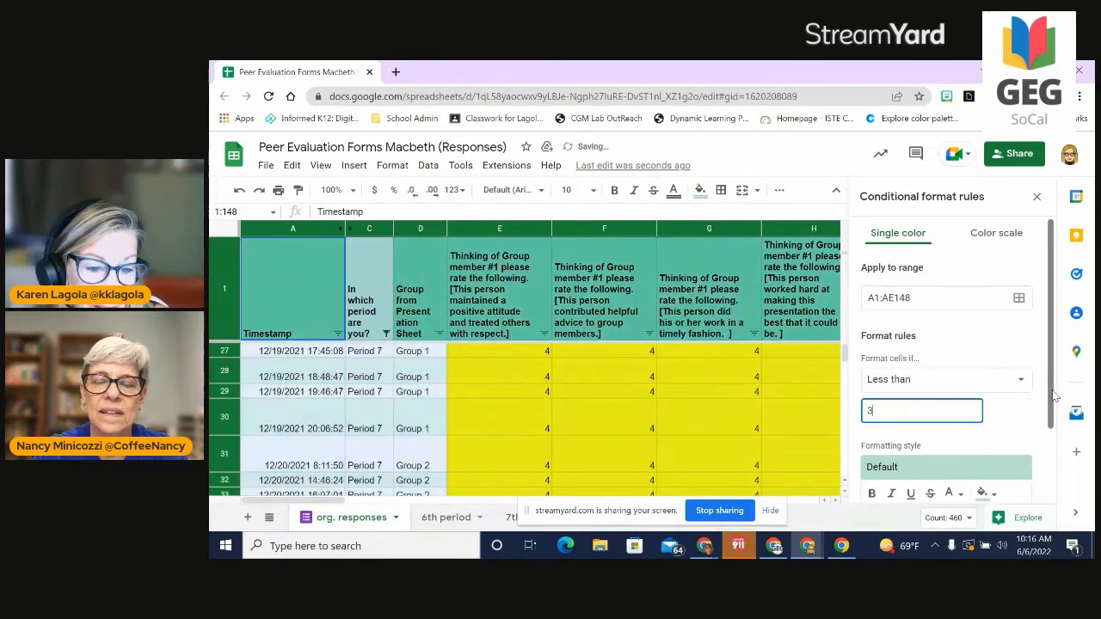
pyautogui.click(980, 492)
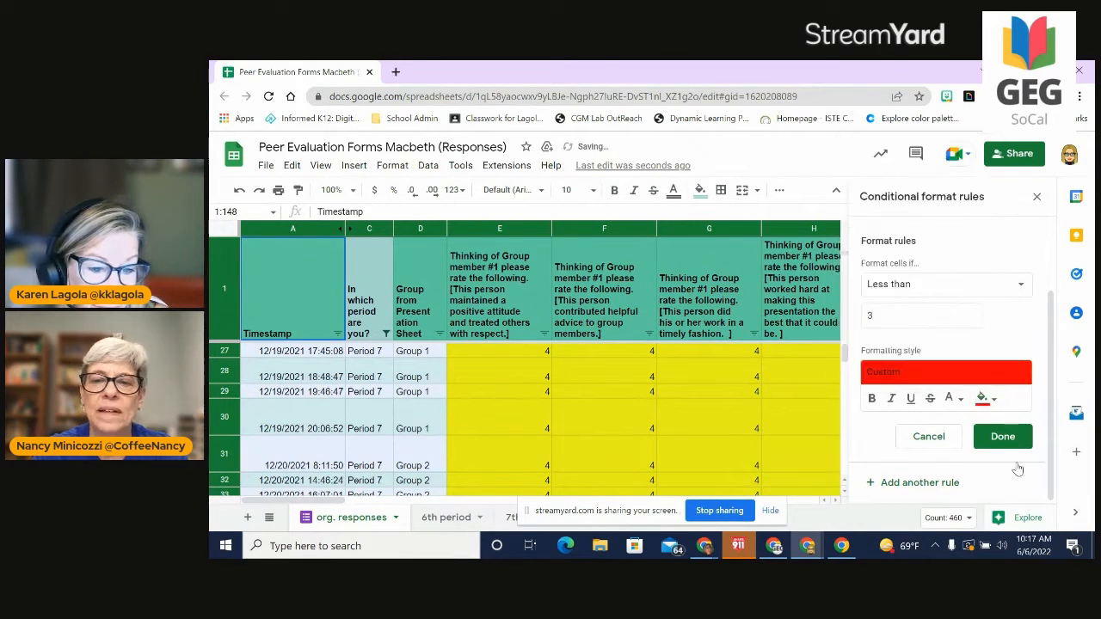
pyautogui.click(1001, 437)
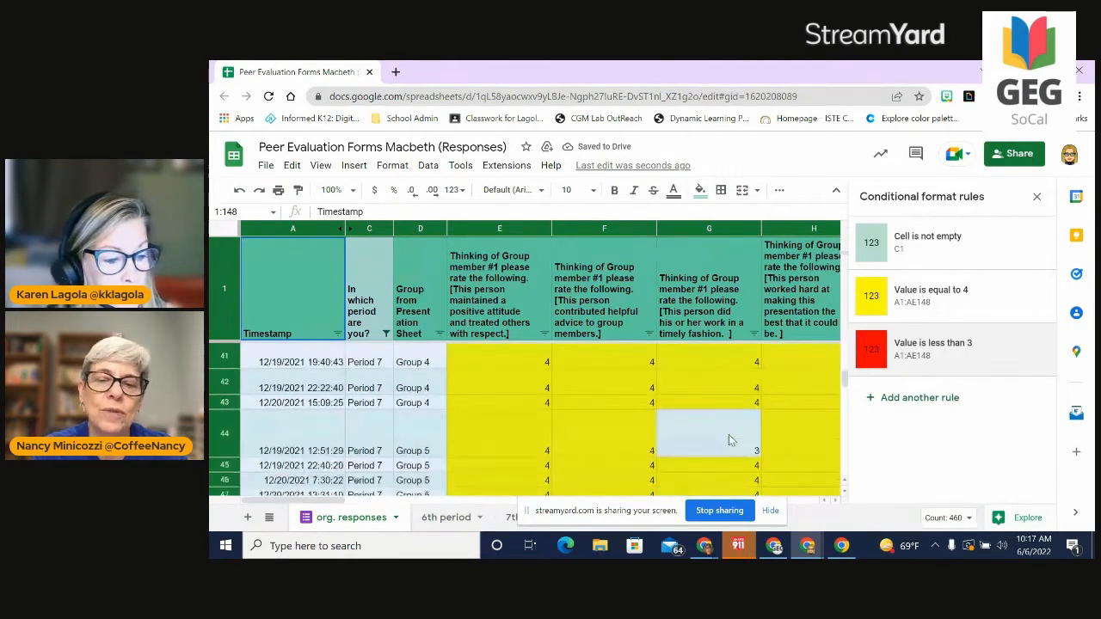
pyautogui.scroll(-3)
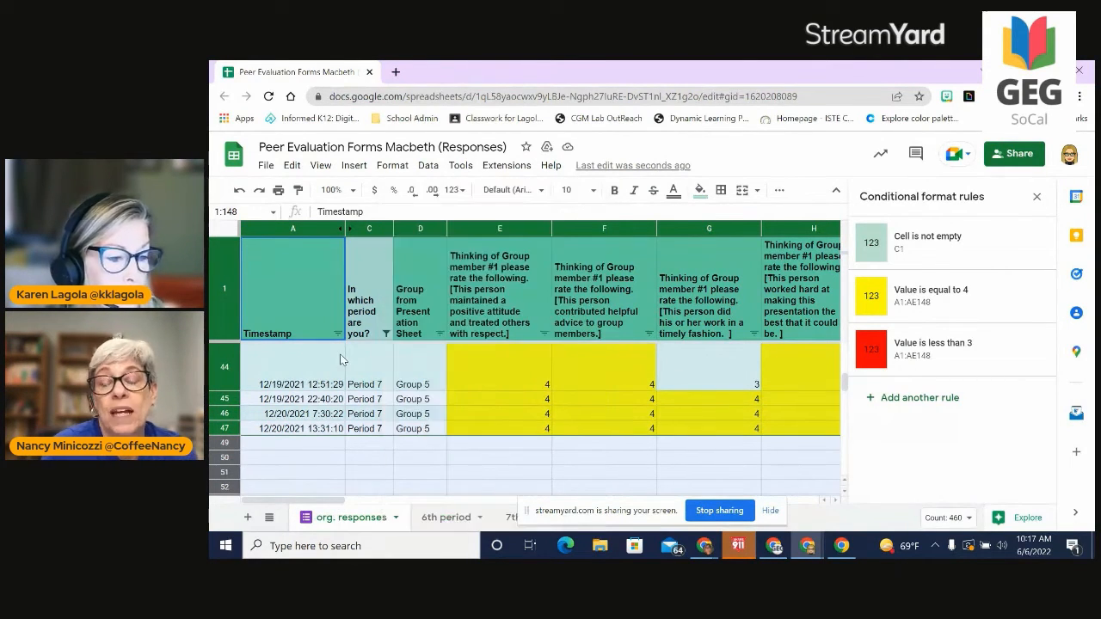
# Reopen the rule, try less-than-or-equal, revert to less than, and check the low scores.
pyautogui.click(933, 347)
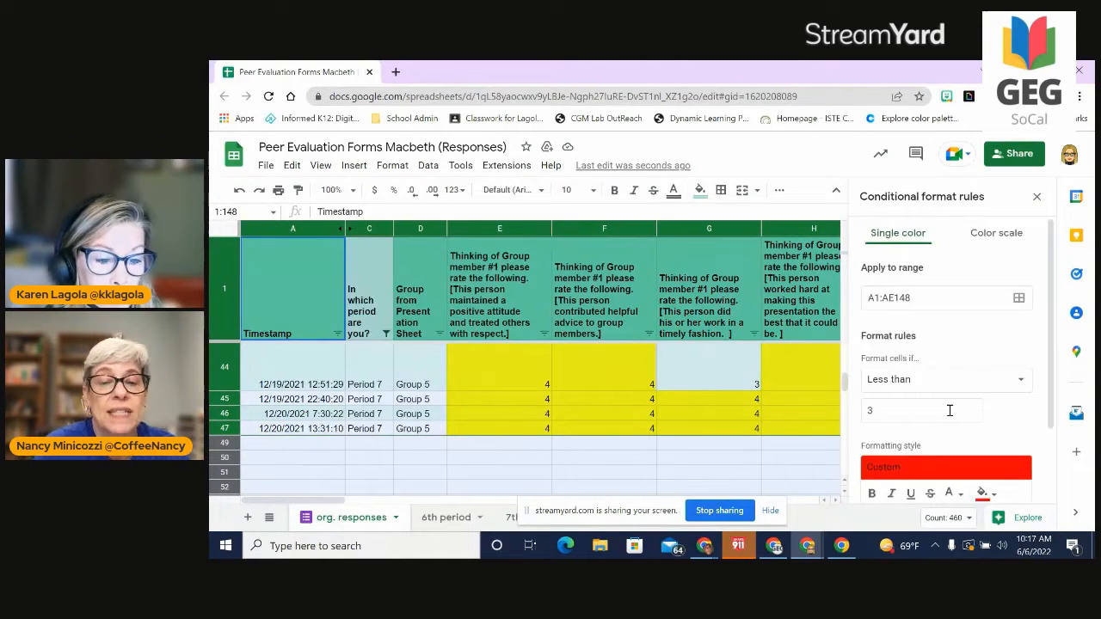
pyautogui.click(944, 380)
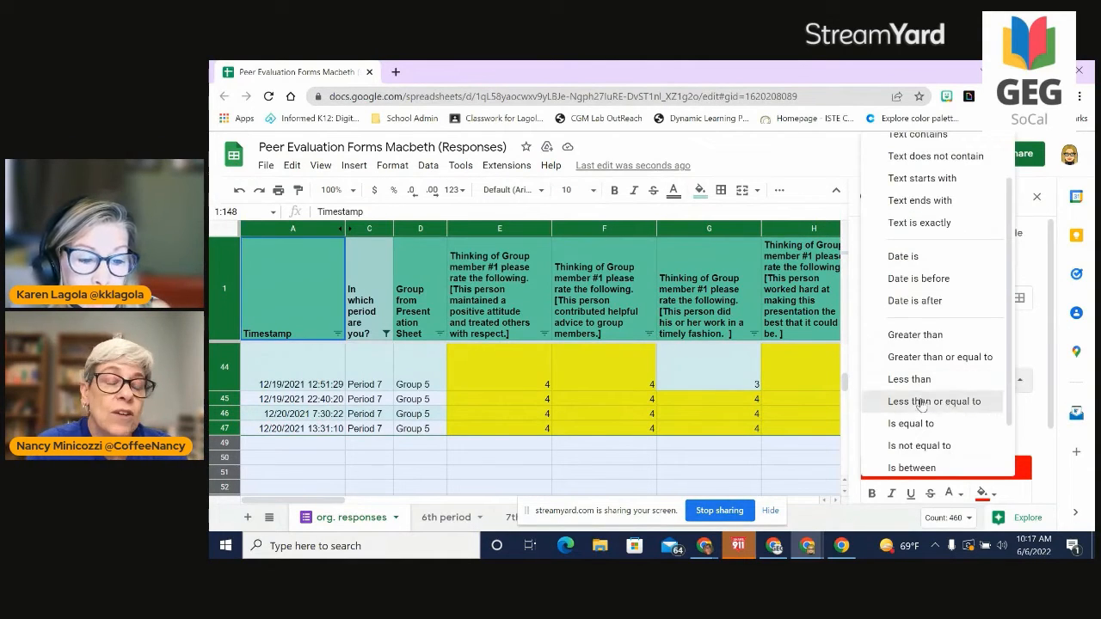
pyautogui.click(932, 402)
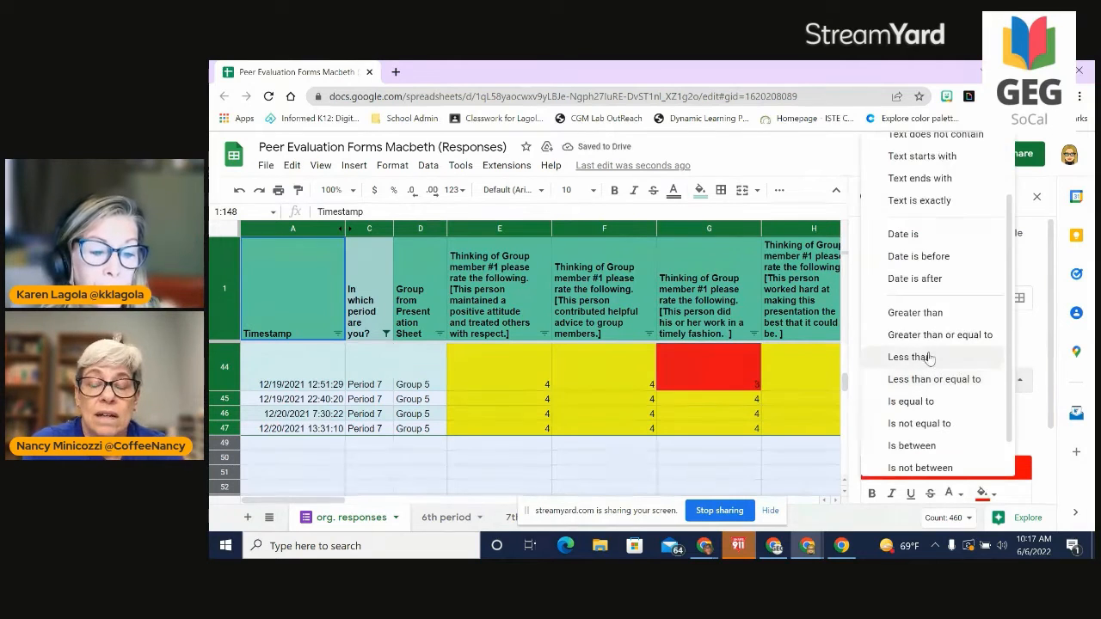
pyautogui.click(909, 356)
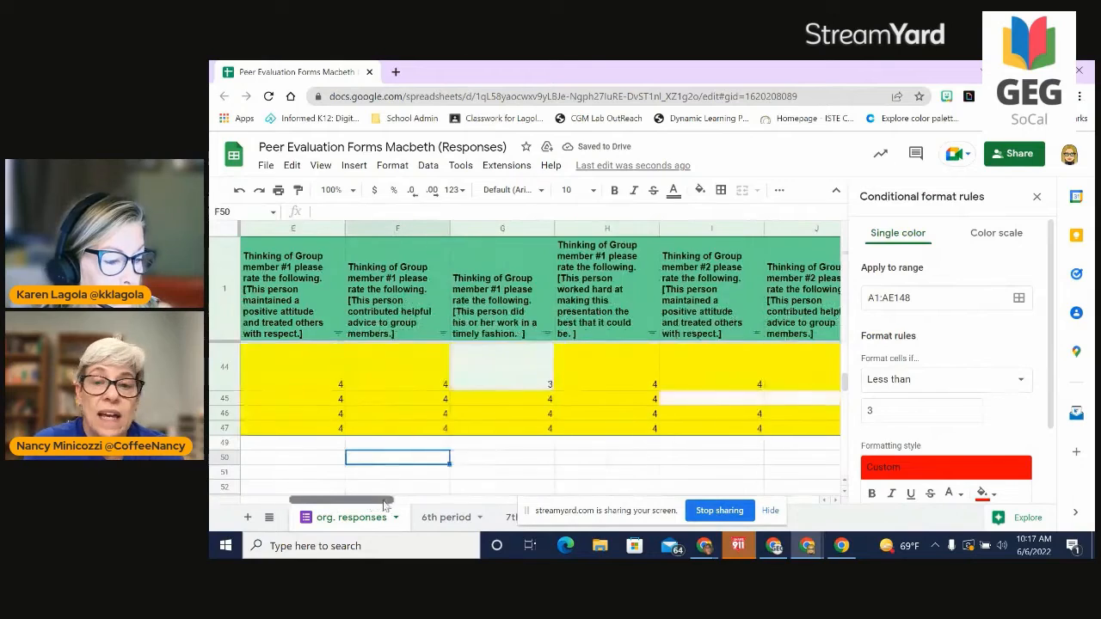
pyautogui.hscroll(3)
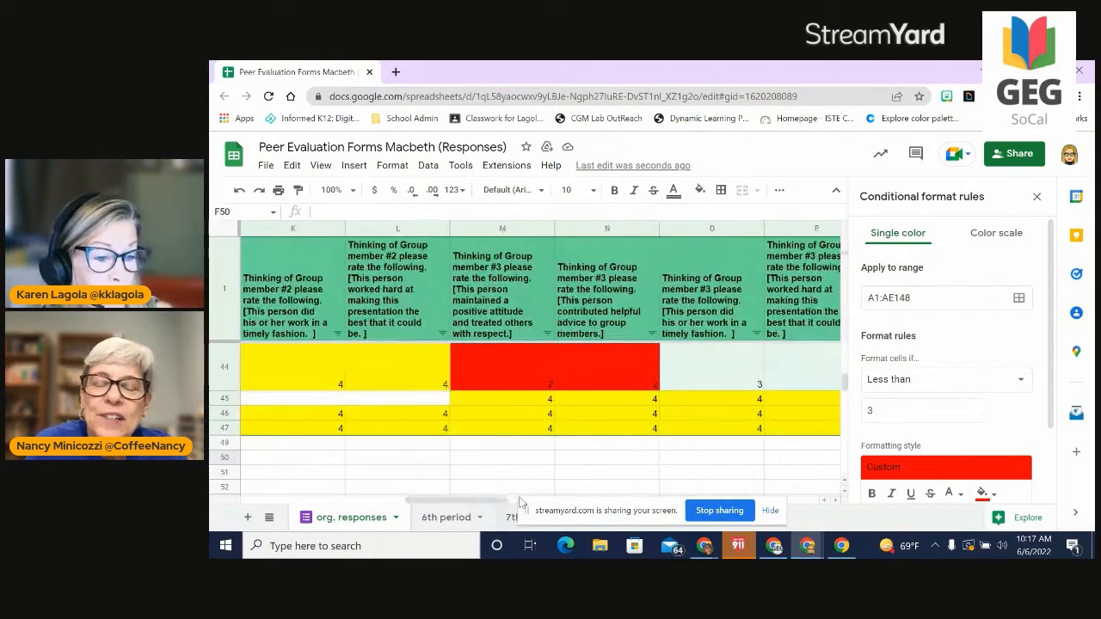
# Switch the rule to a colour scale with Number minpoint and midpoint types.
pyautogui.click(996, 233)
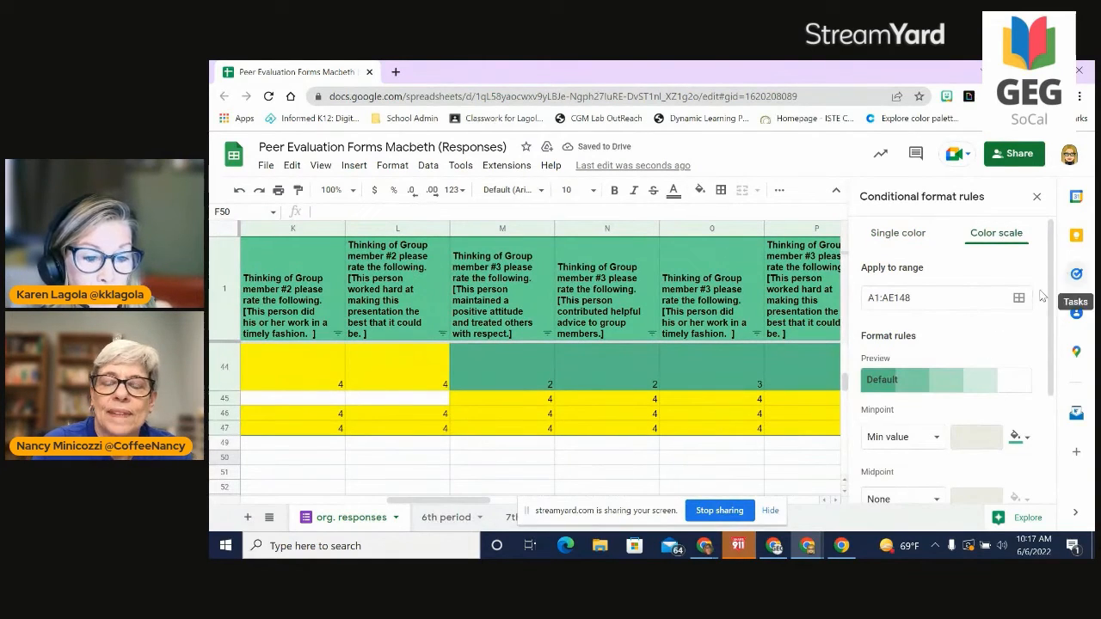
pyautogui.scroll(-3)
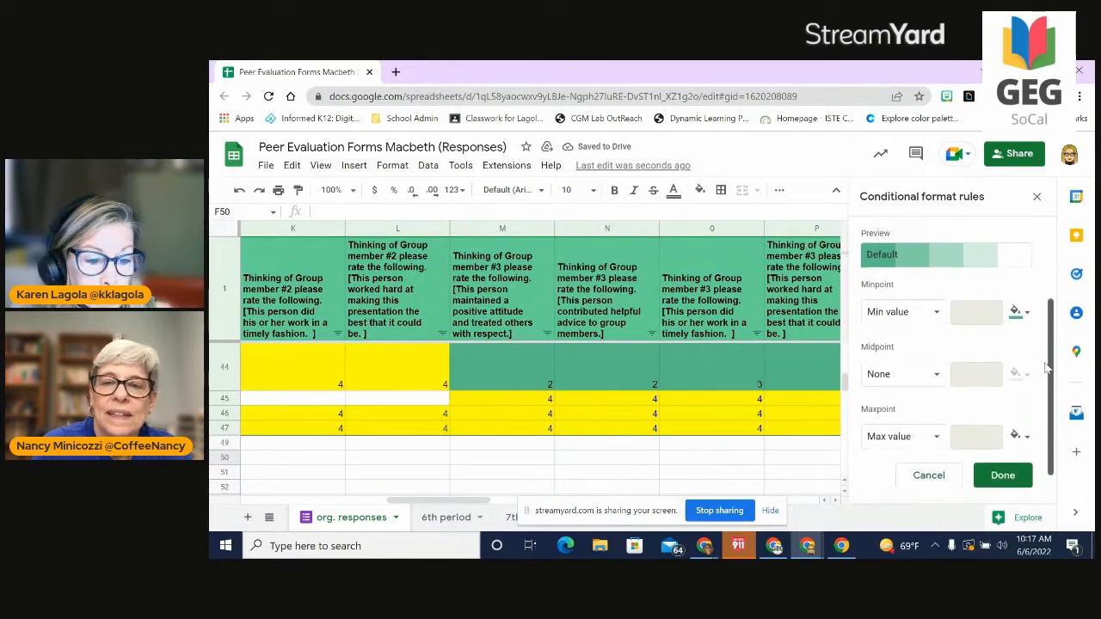
pyautogui.click(898, 311)
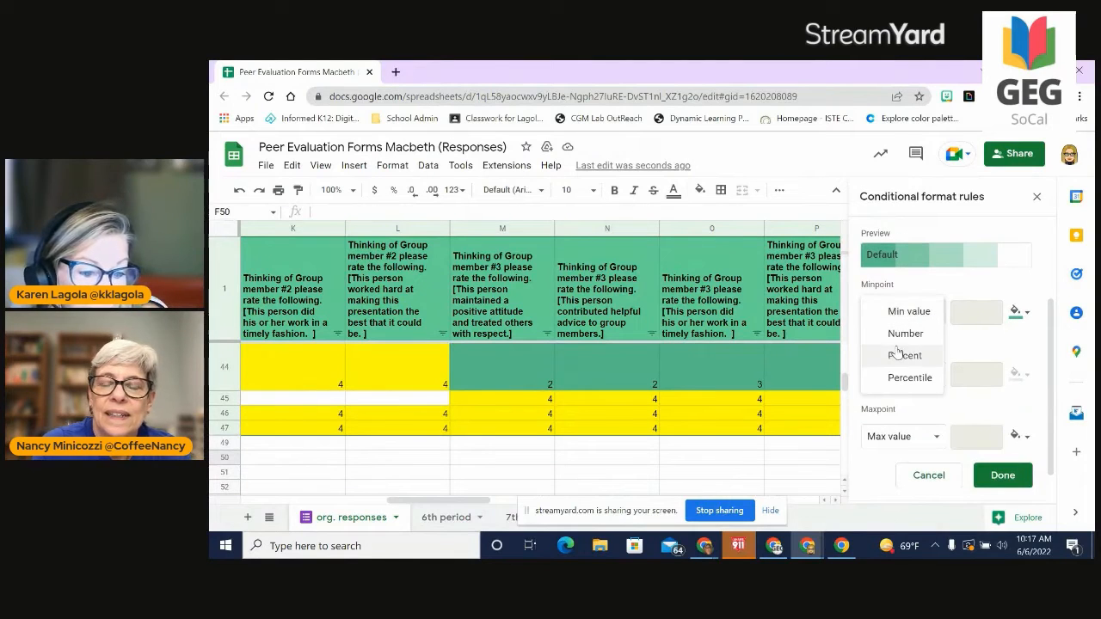
pyautogui.click(905, 334)
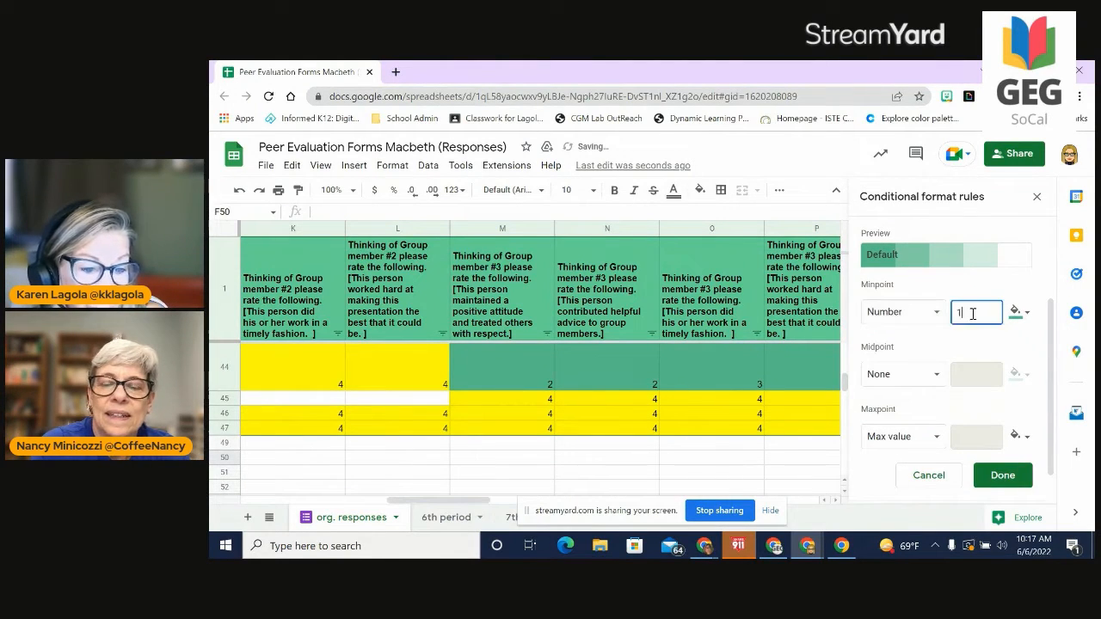
pyautogui.press('Backspace')
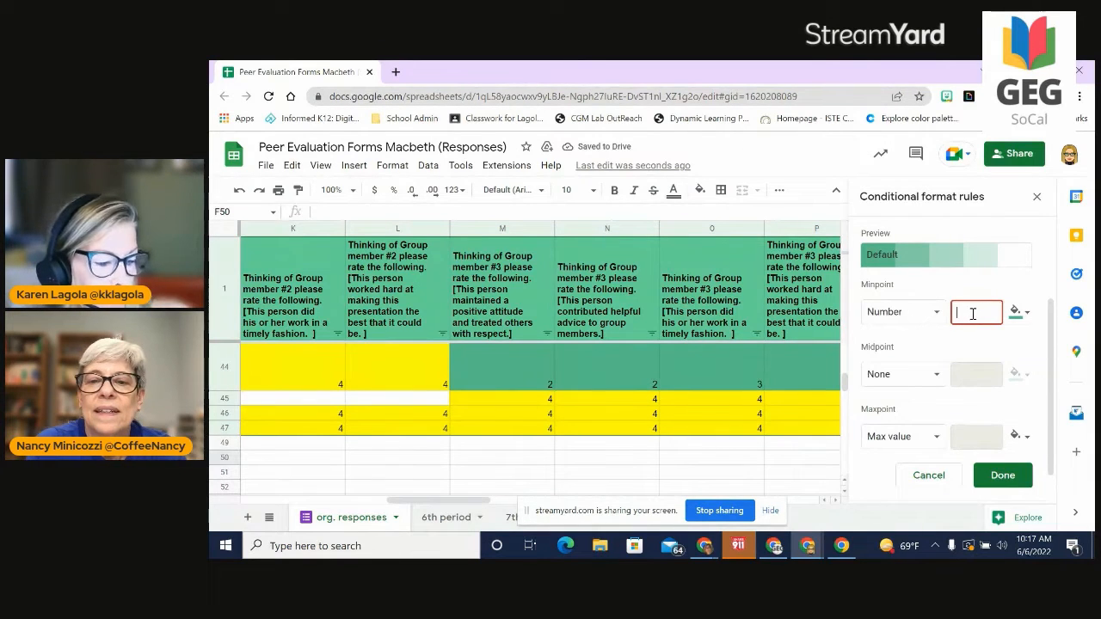
pyautogui.click(901, 373)
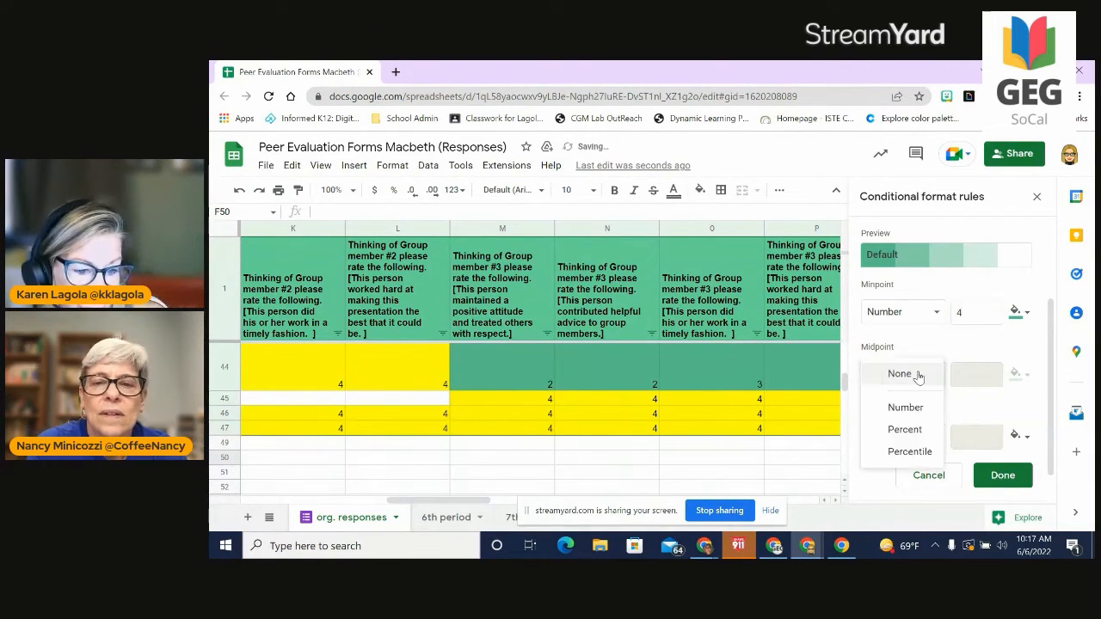
pyautogui.click(905, 406)
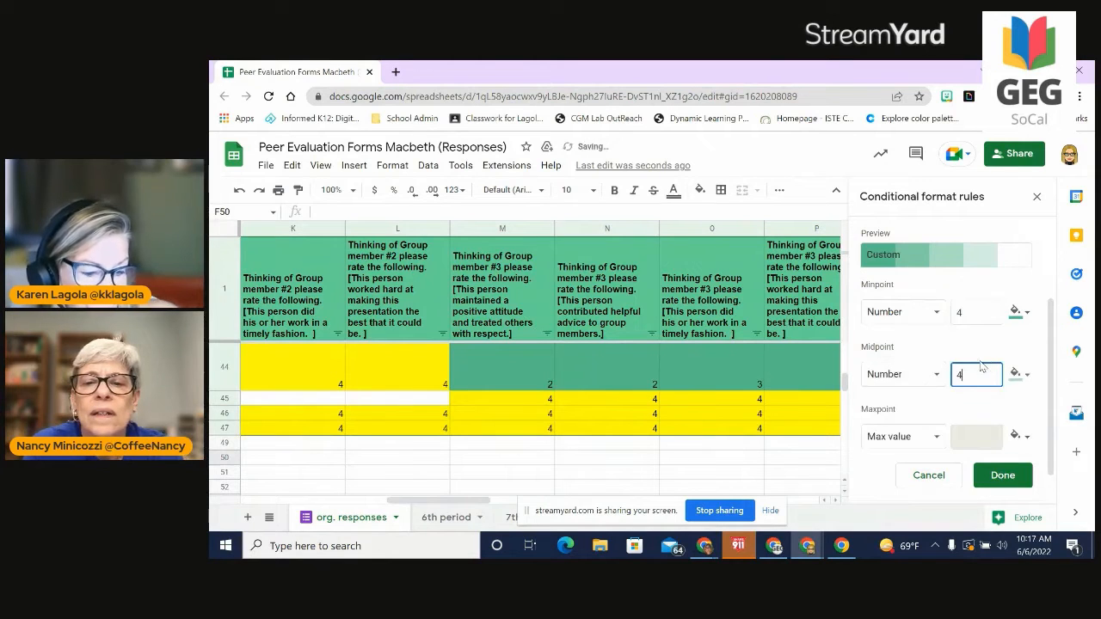
pyautogui.write('2')
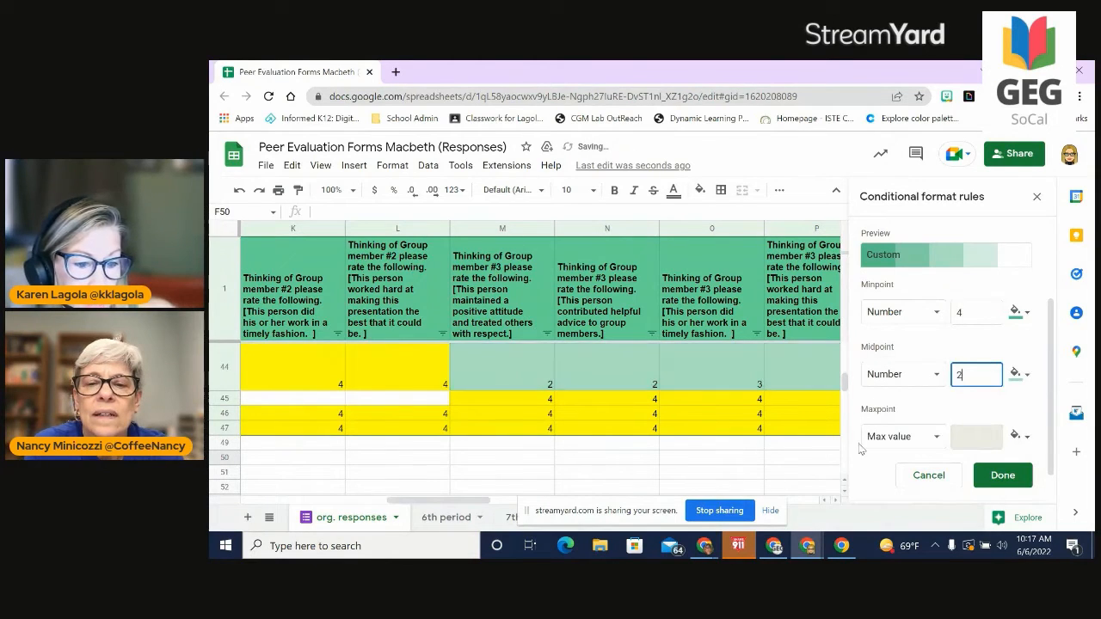
pyautogui.click(976, 311)
pyautogui.write('1')
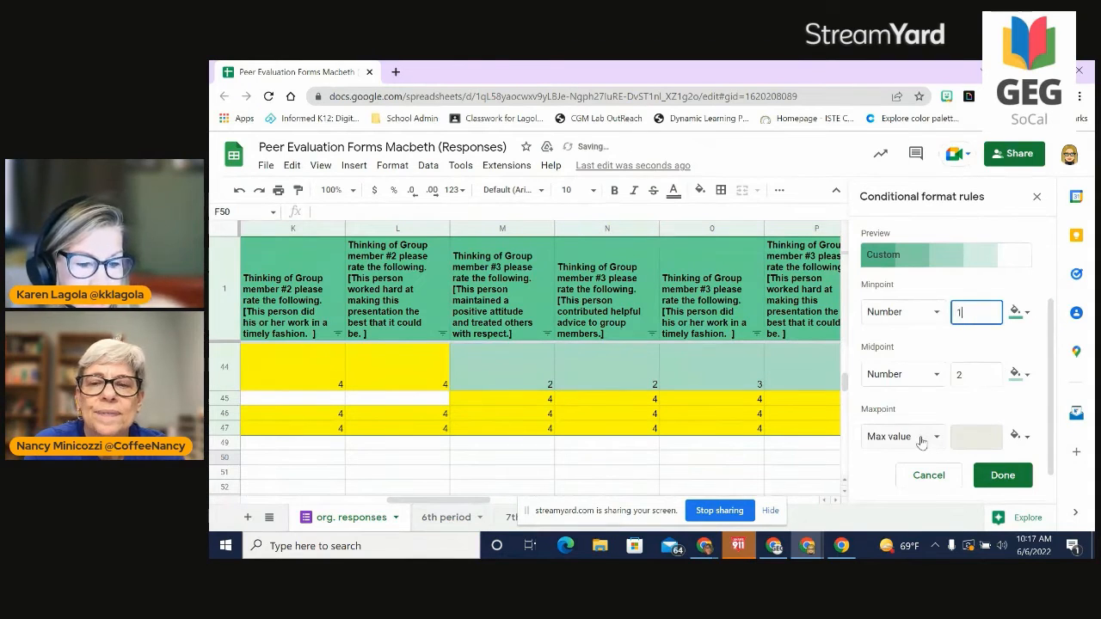
# Set minpoint 2, midpoint 3, maxpoint 4 and save the colour scale rule.
pyautogui.click(902, 437)
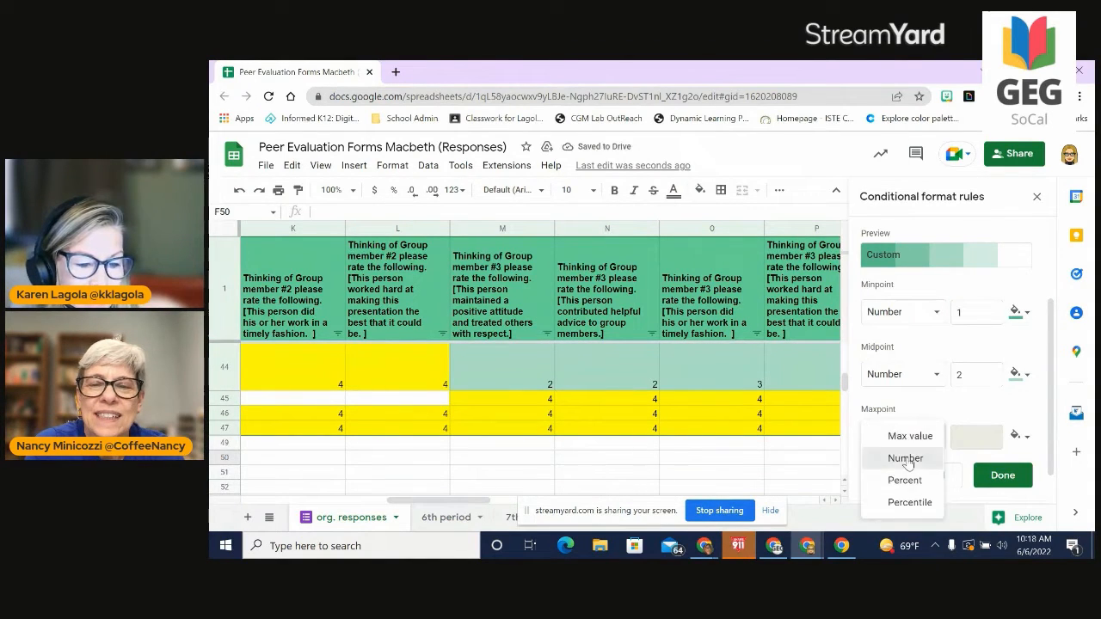
pyautogui.click(905, 458)
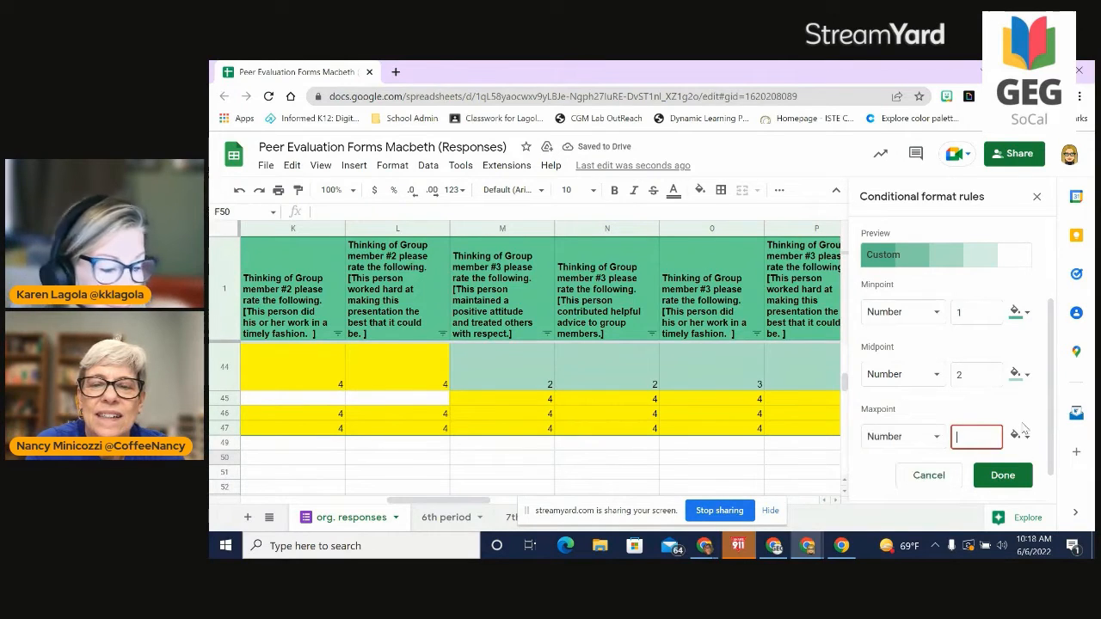
pyautogui.write('4')
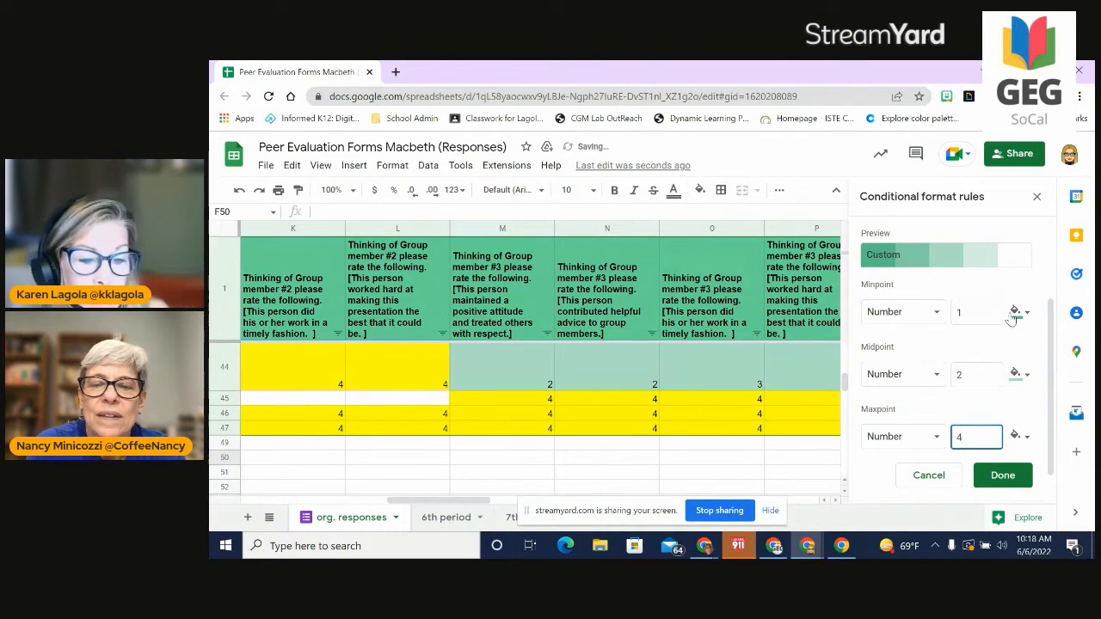
pyautogui.click(1015, 312)
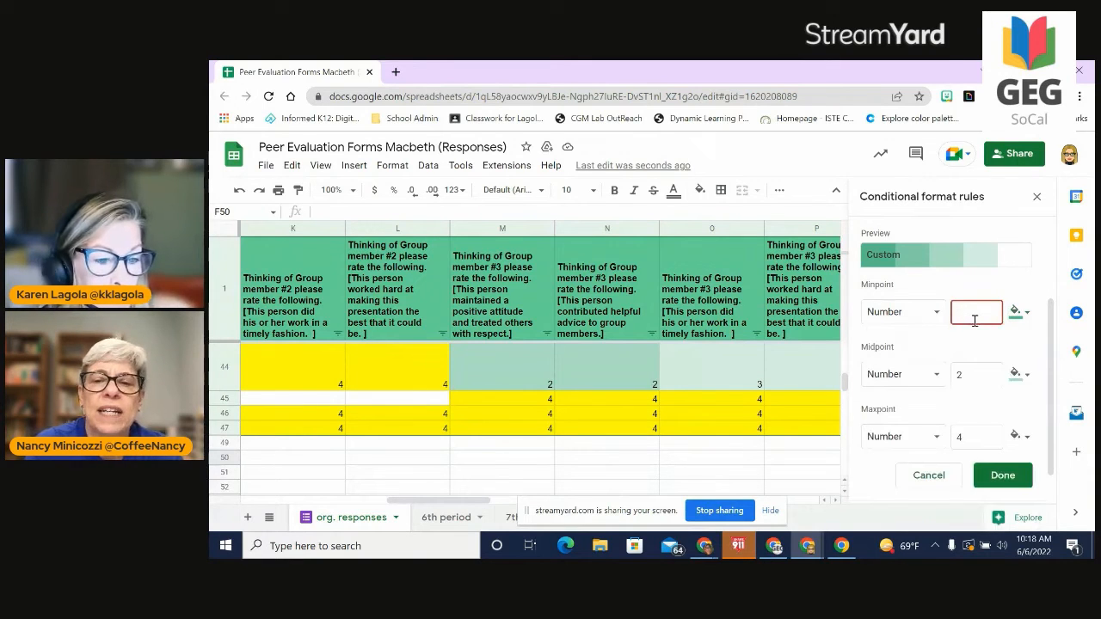
pyautogui.write('2')
pyautogui.click(976, 373)
pyautogui.write('3')
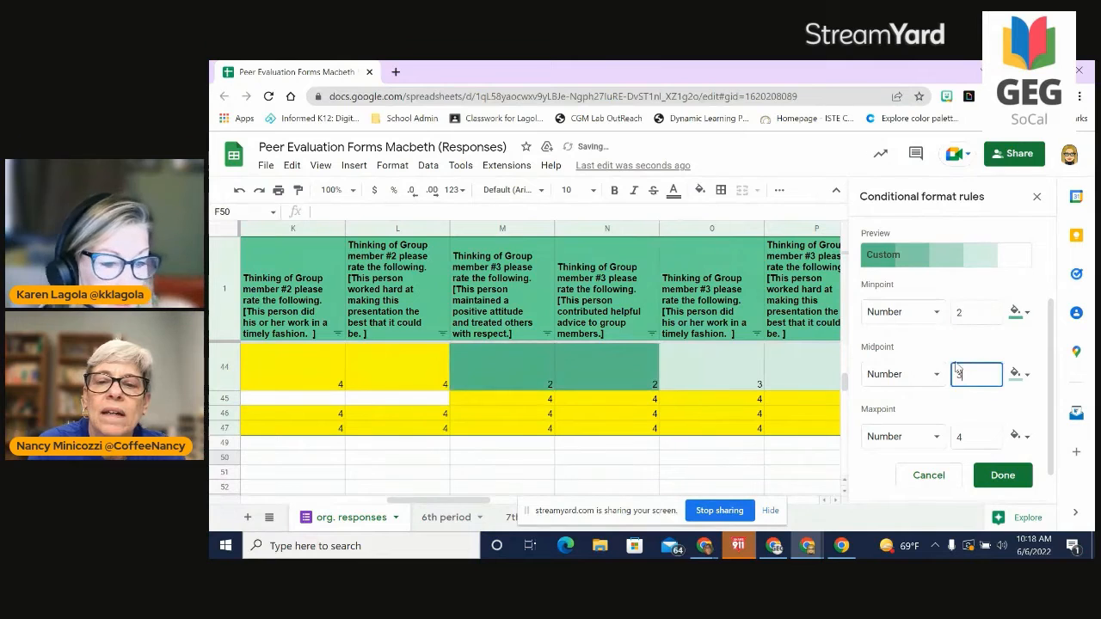
pyautogui.click(1015, 311)
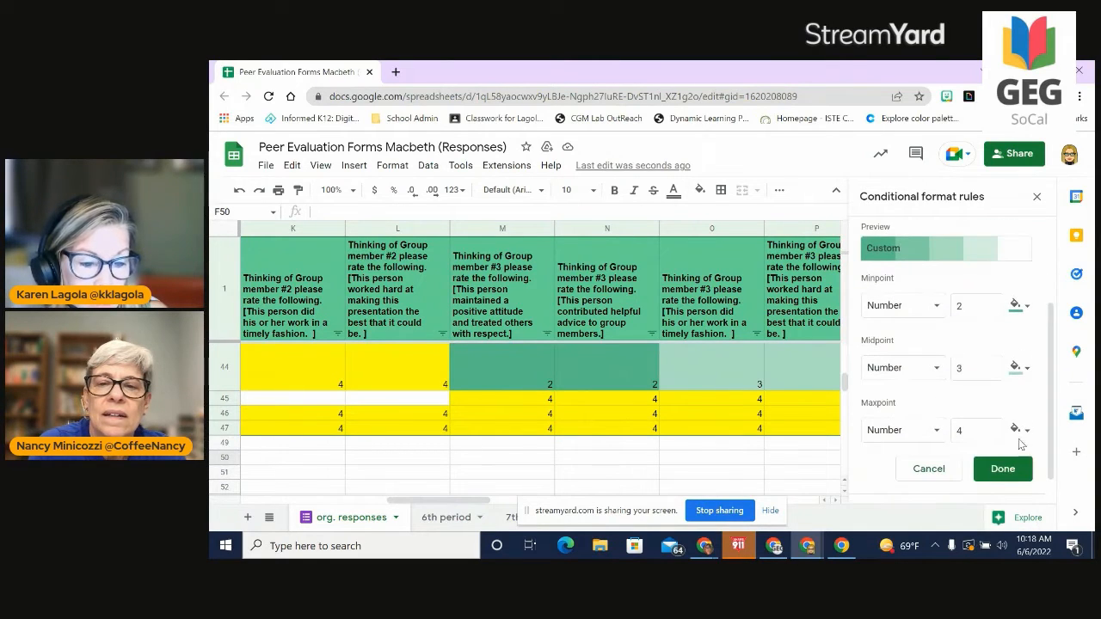
pyautogui.click(1015, 431)
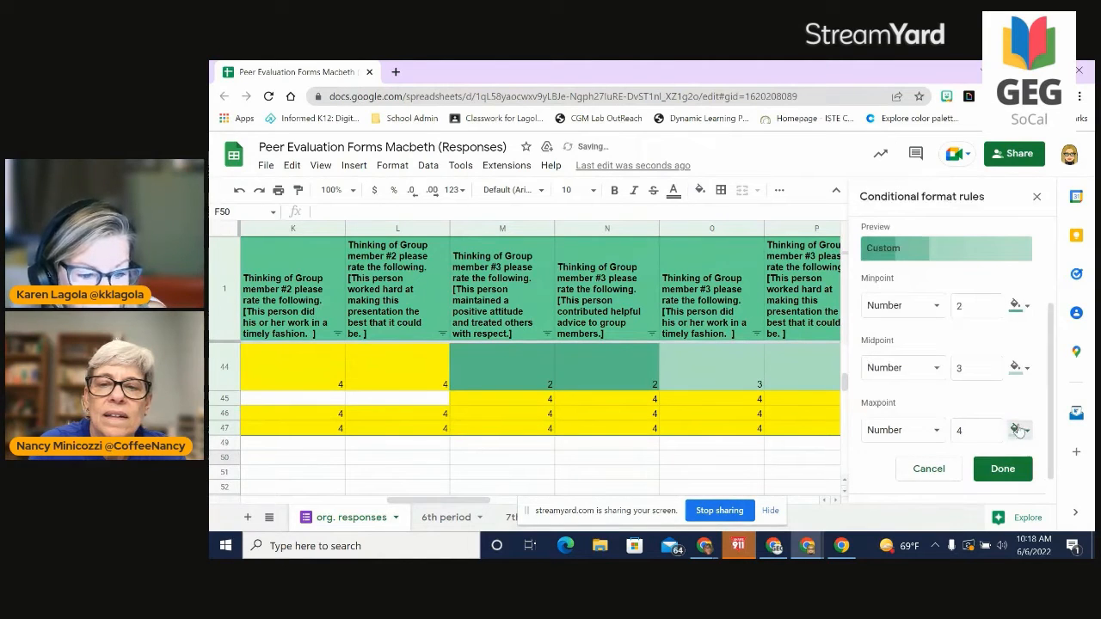
pyautogui.click(1015, 430)
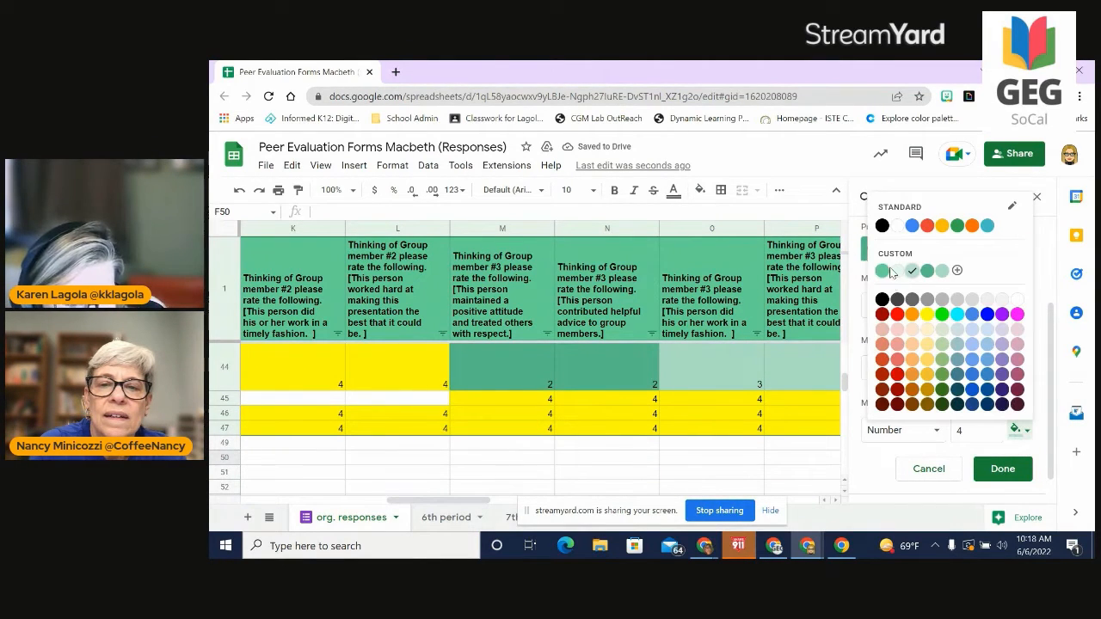
pyautogui.click(1001, 468)
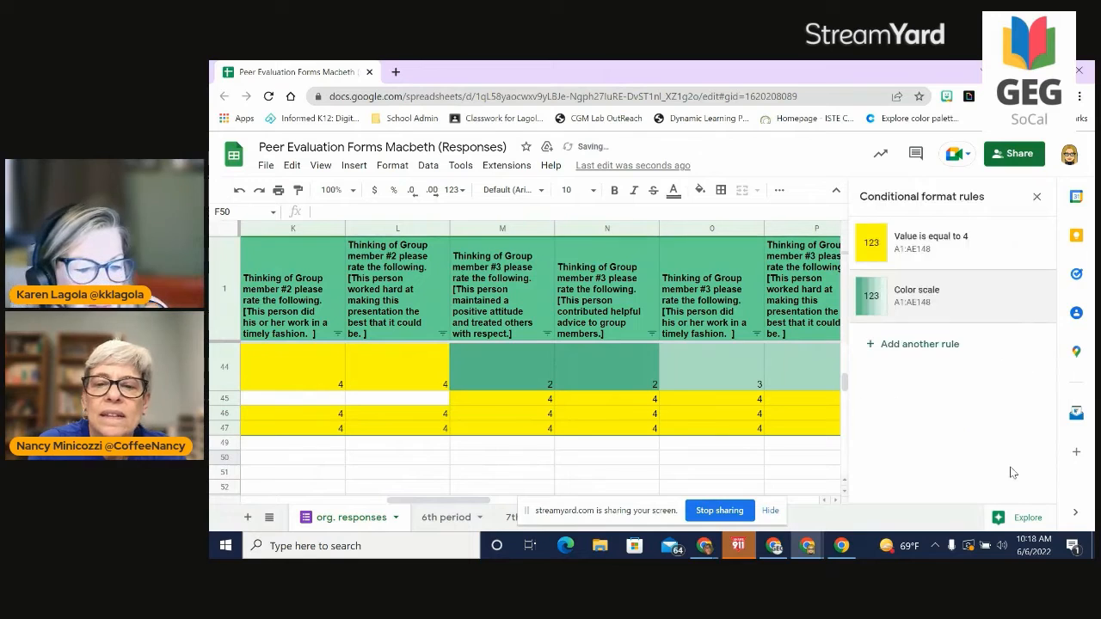
pyautogui.moveTo(1031, 244)
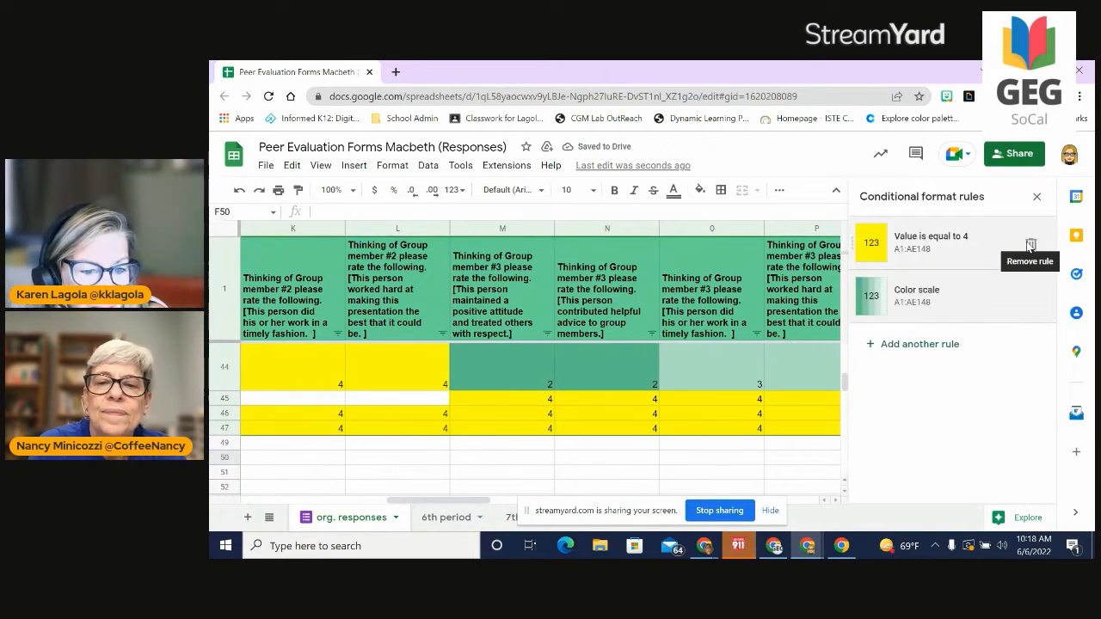
# Delete the 'Value is equal to 4' rule and scroll across to review the colour scale.
pyautogui.click(1031, 244)
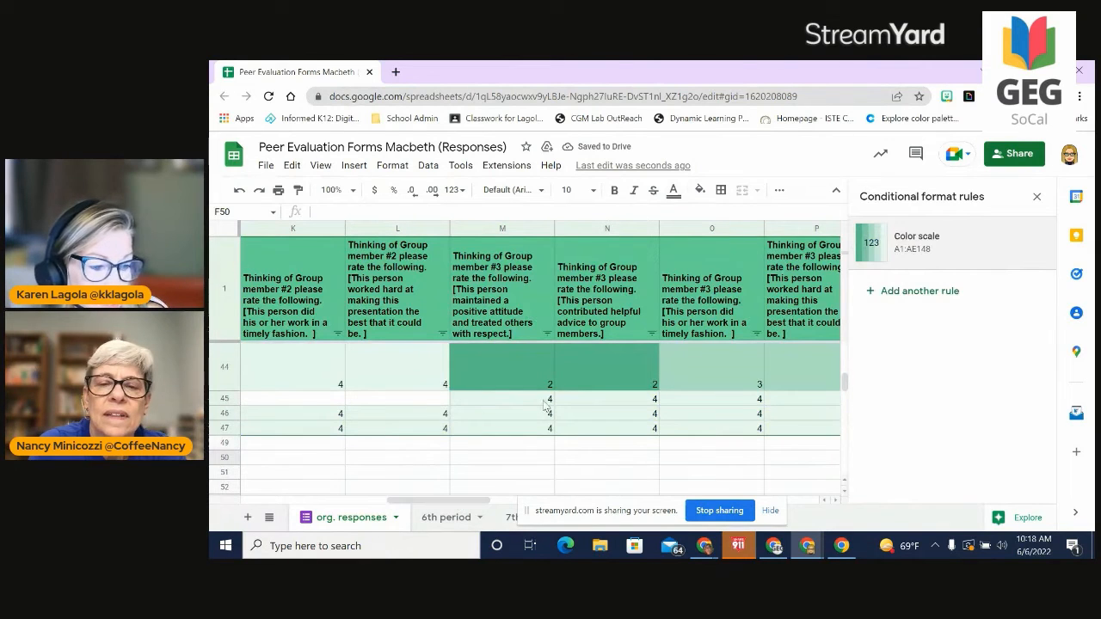
pyautogui.hscroll(-3)
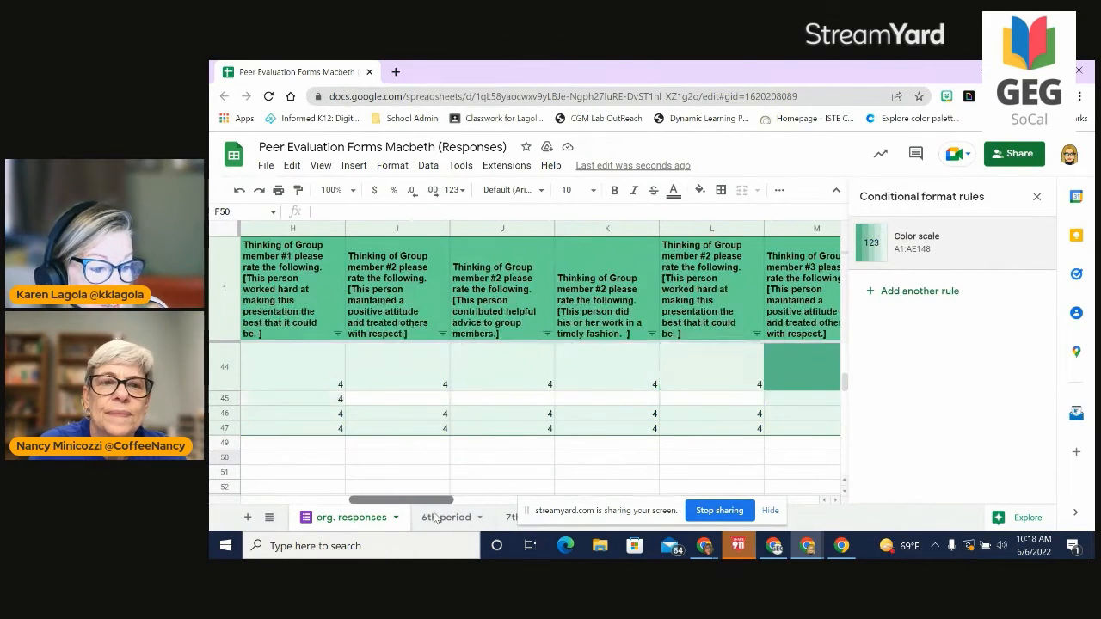
pyautogui.hscroll(3)
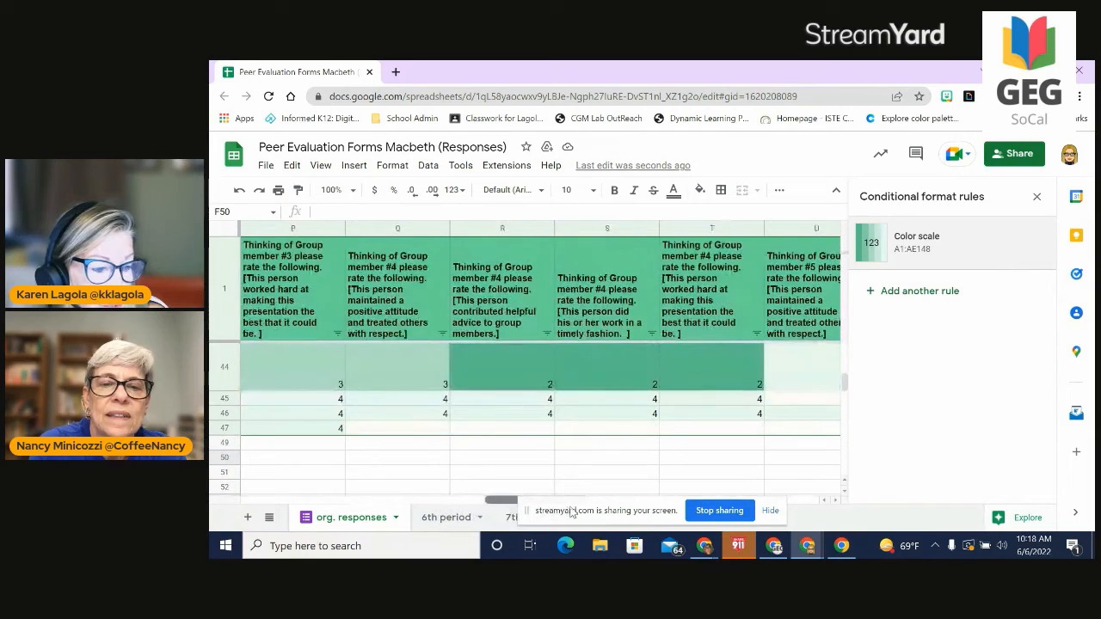
pyautogui.hscroll(-3)
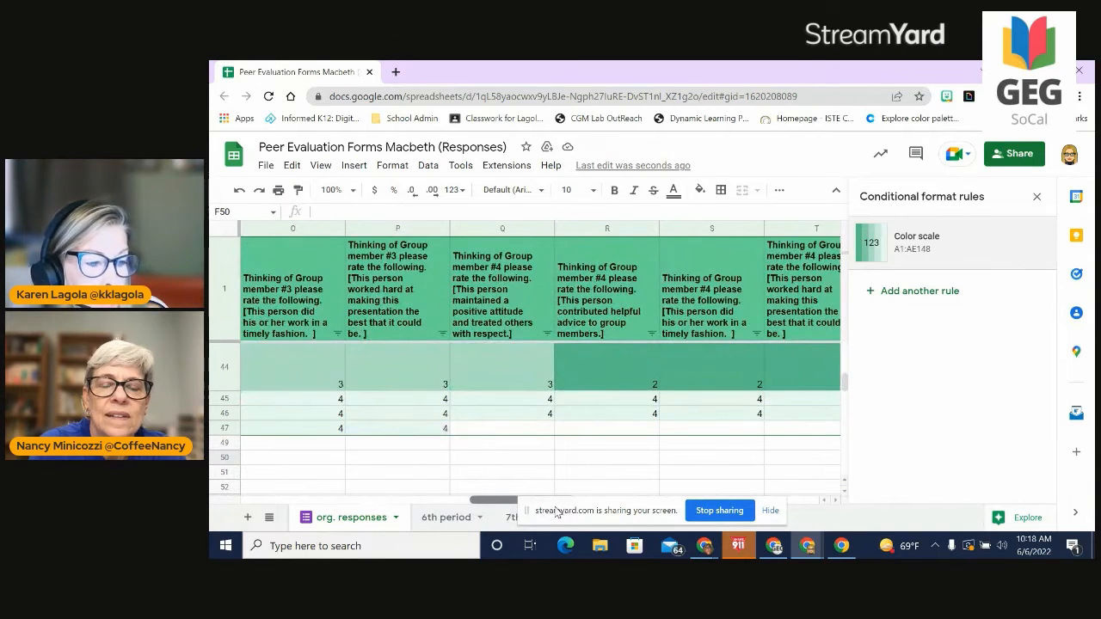
pyautogui.hscroll(-3)
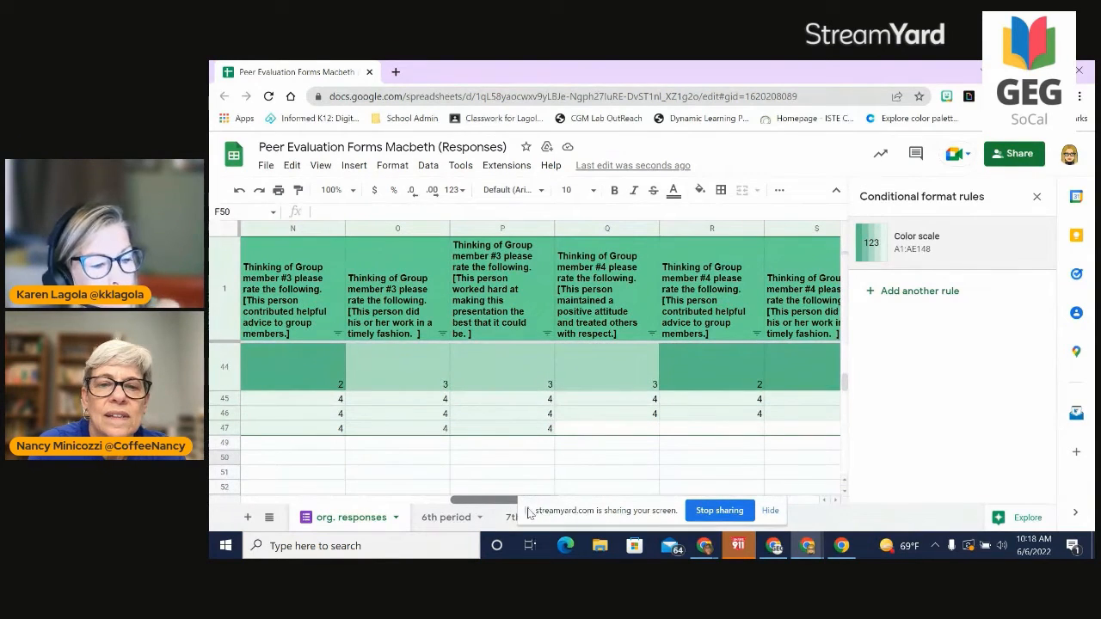
pyautogui.hscroll(-3)
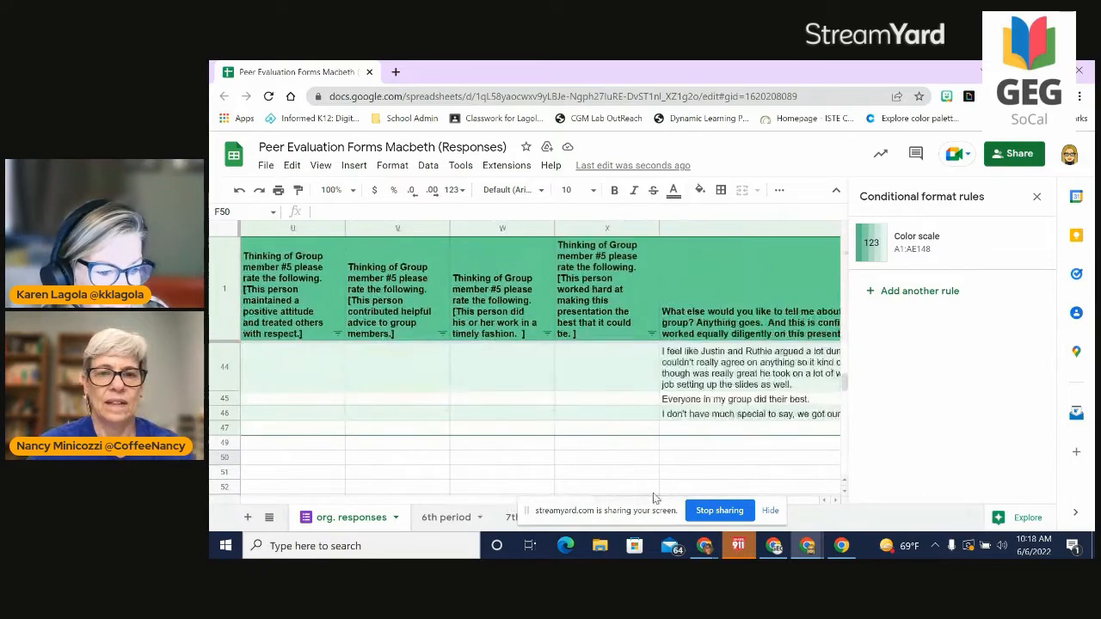
pyautogui.hscroll(3)
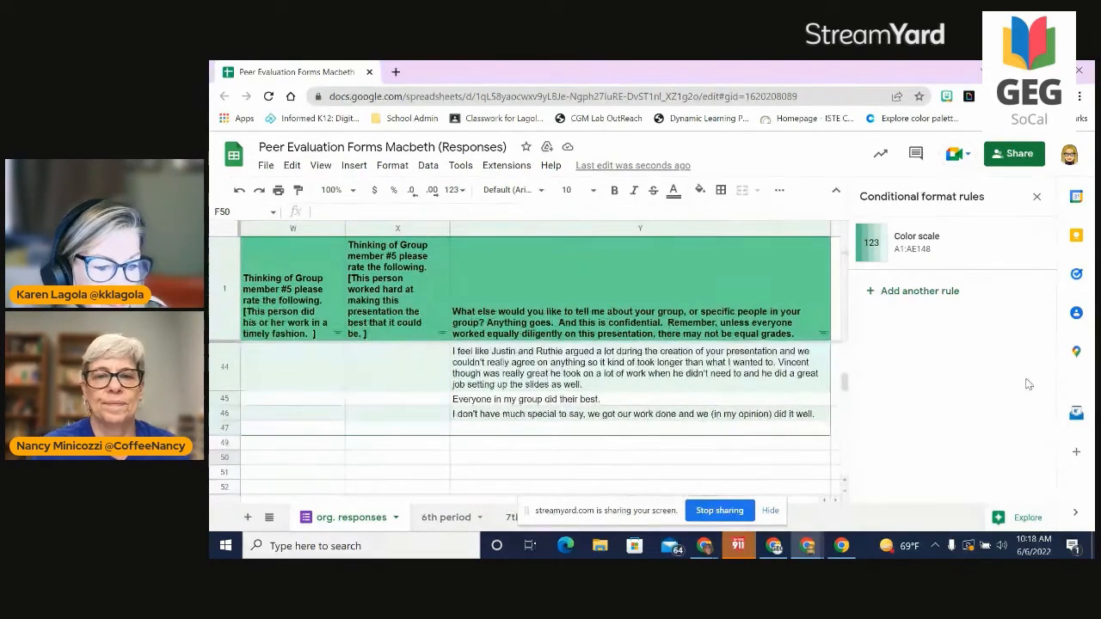
pyautogui.scroll(3)
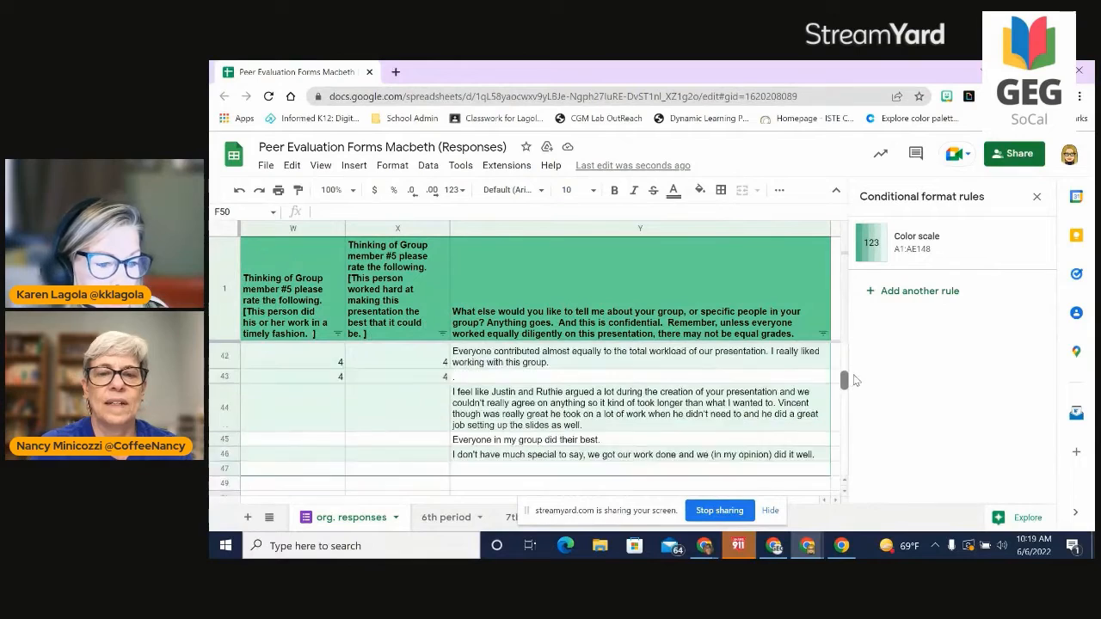
pyautogui.scroll(3)
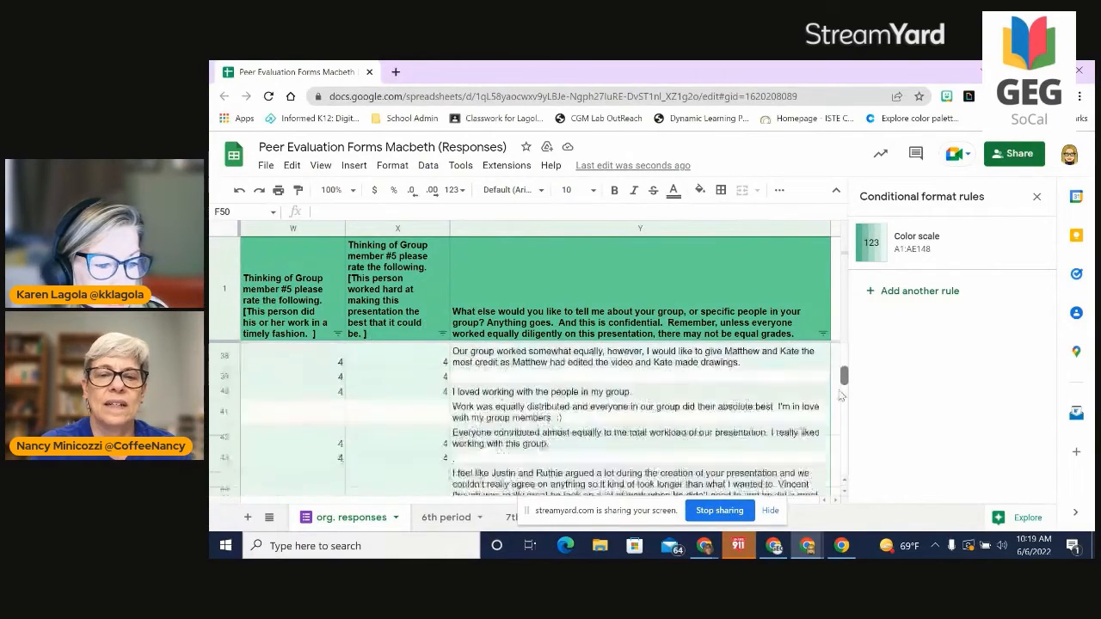
pyautogui.scroll(3)
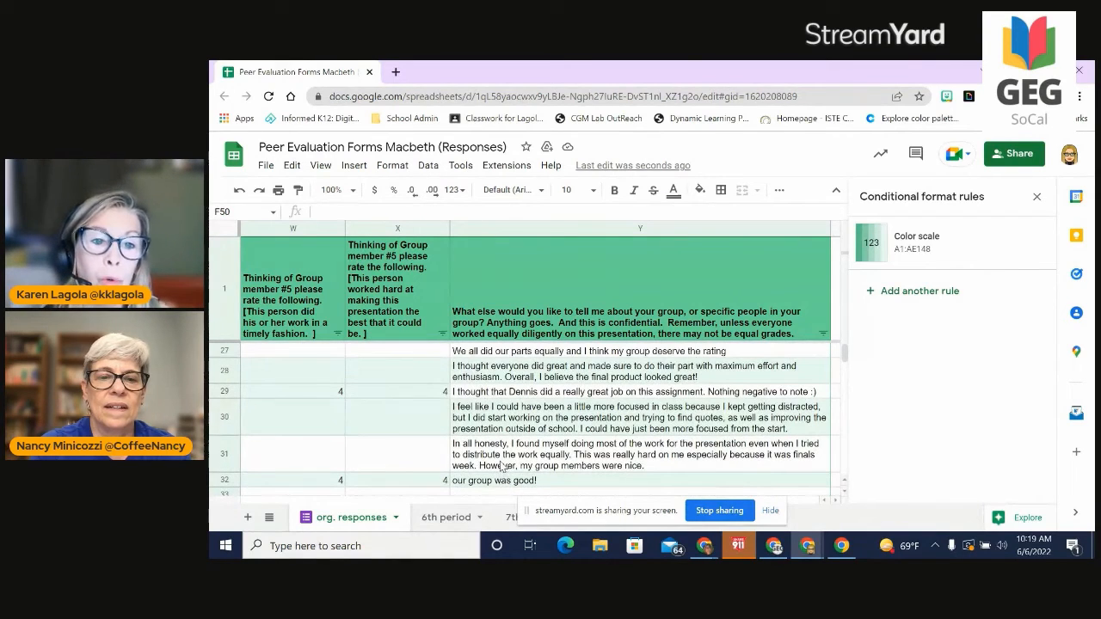
pyautogui.moveTo(369, 364)
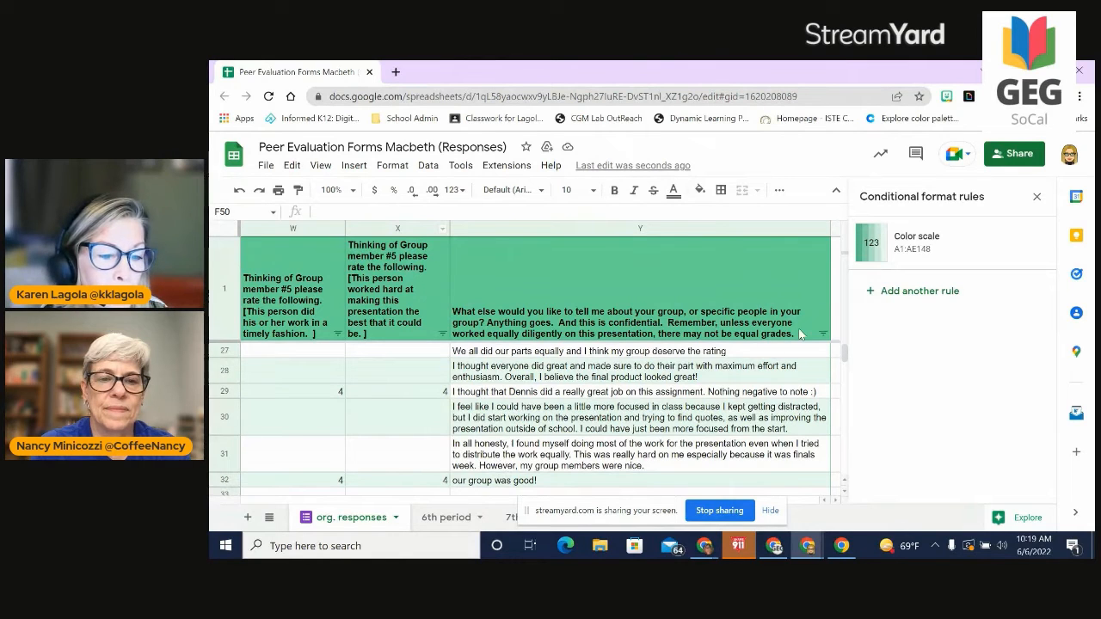
pyautogui.moveTo(430, 497)
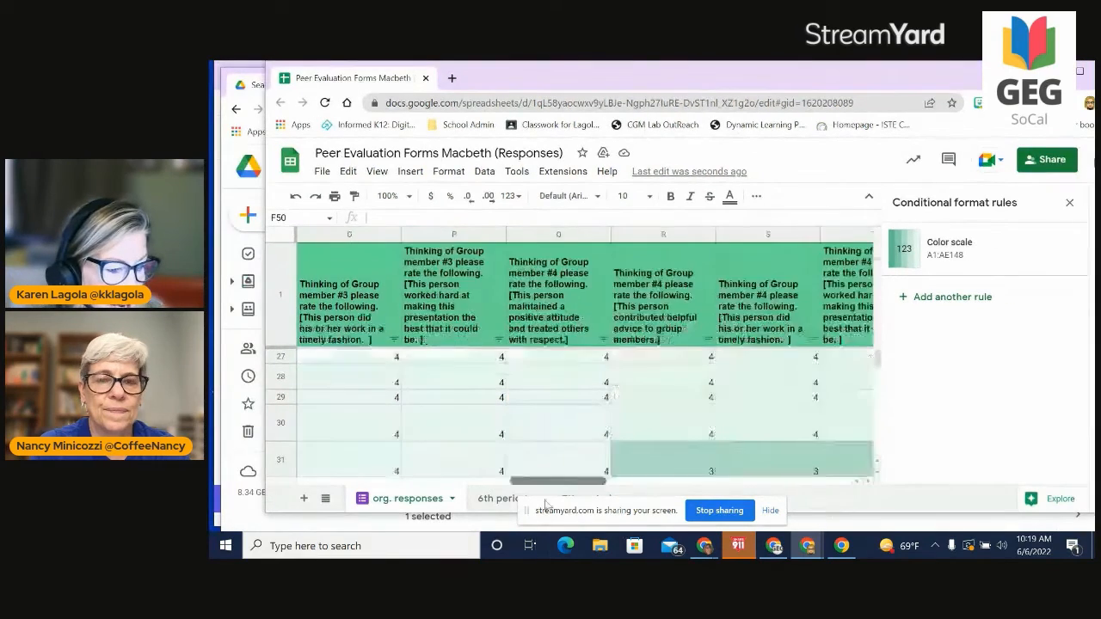
pyautogui.hscroll(-3)
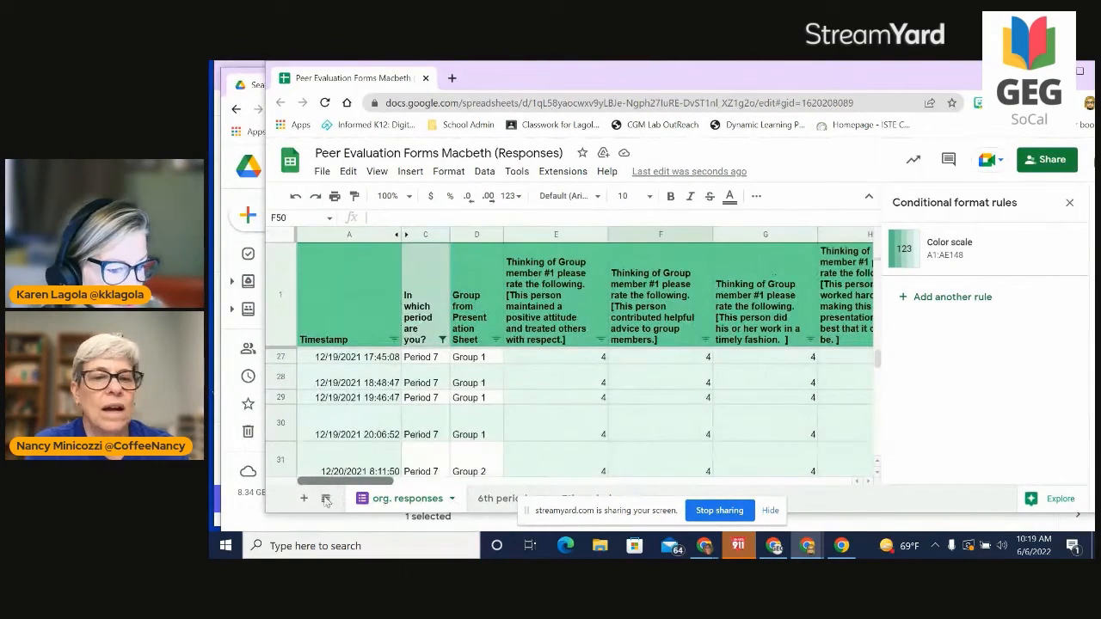
pyautogui.scroll(-3)
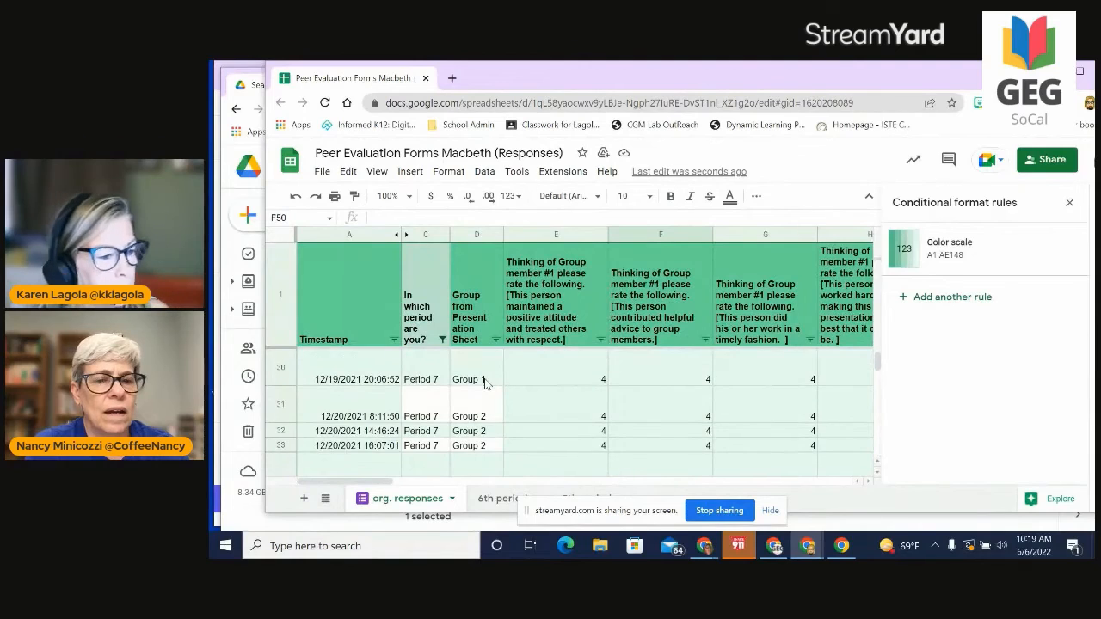
pyautogui.scroll(-3)
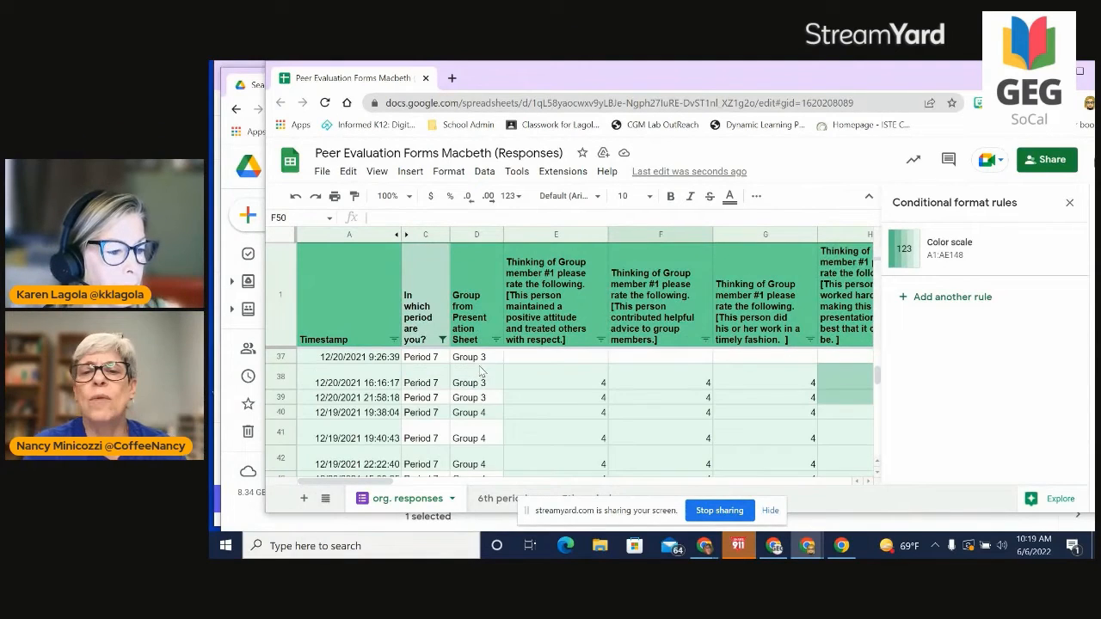
pyautogui.scroll(3)
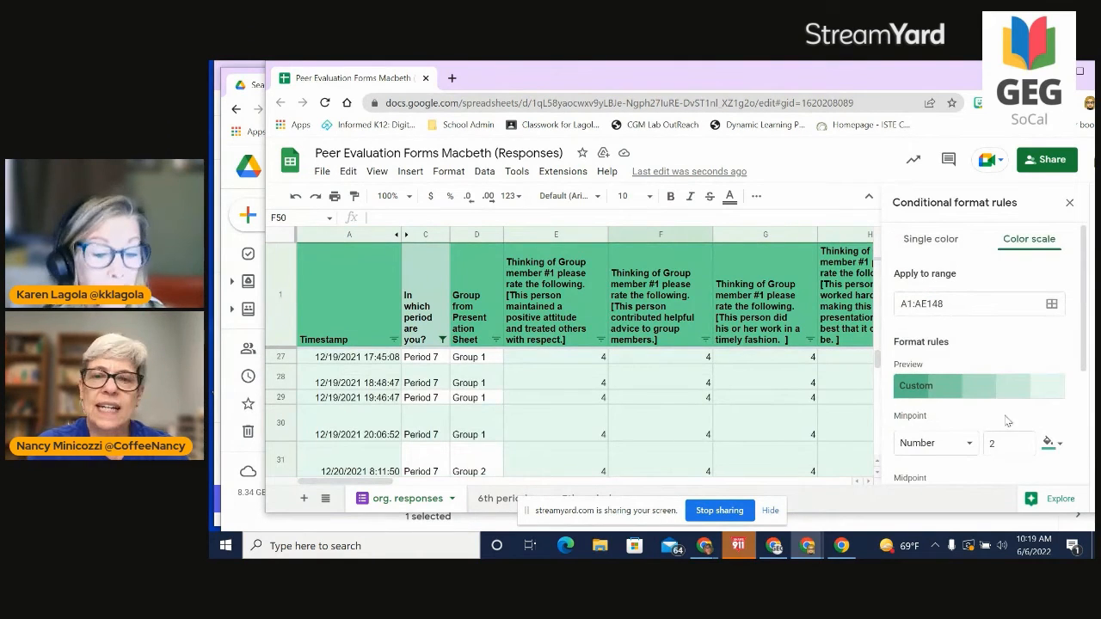
pyautogui.moveTo(1048, 444)
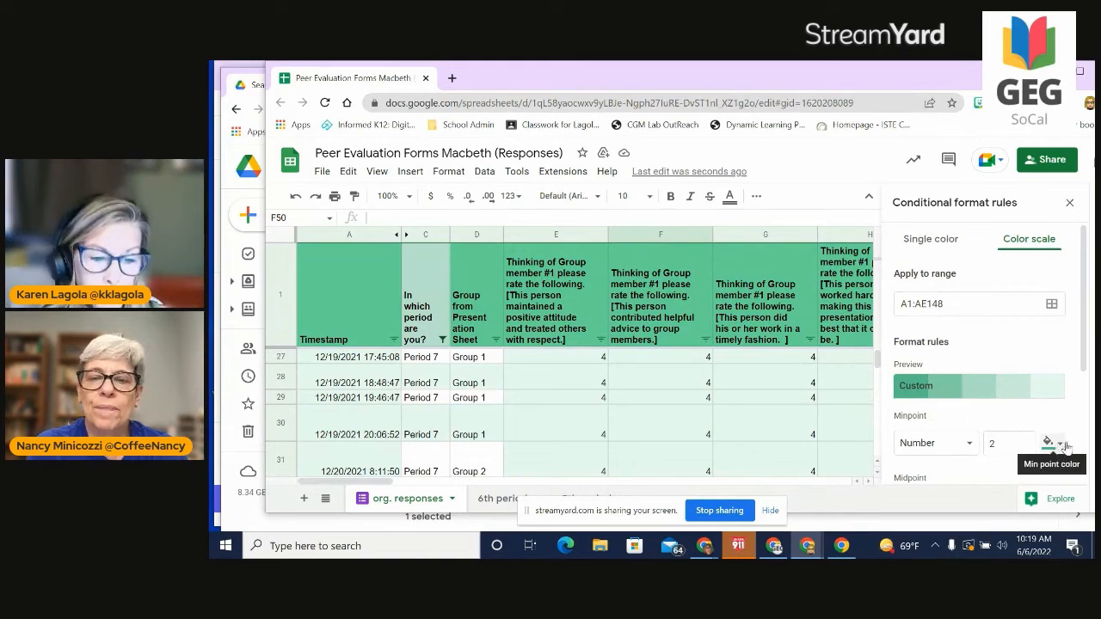
pyautogui.moveTo(1080, 378)
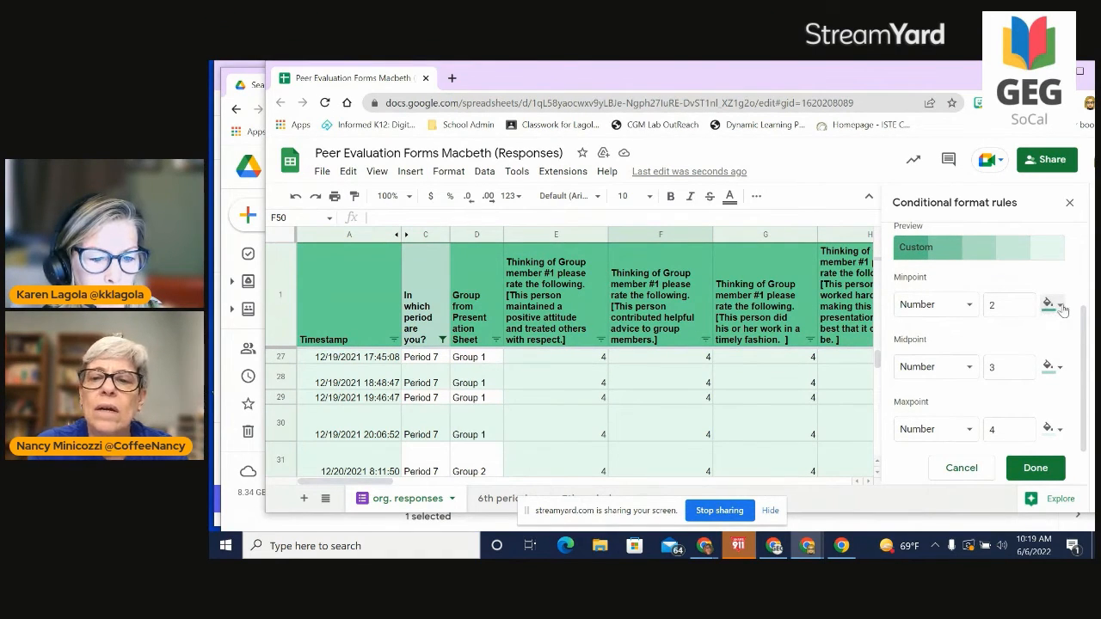
# Pick the 'Green to yellow to red' preset for the colour scale and save the rule.
pyautogui.click(1049, 304)
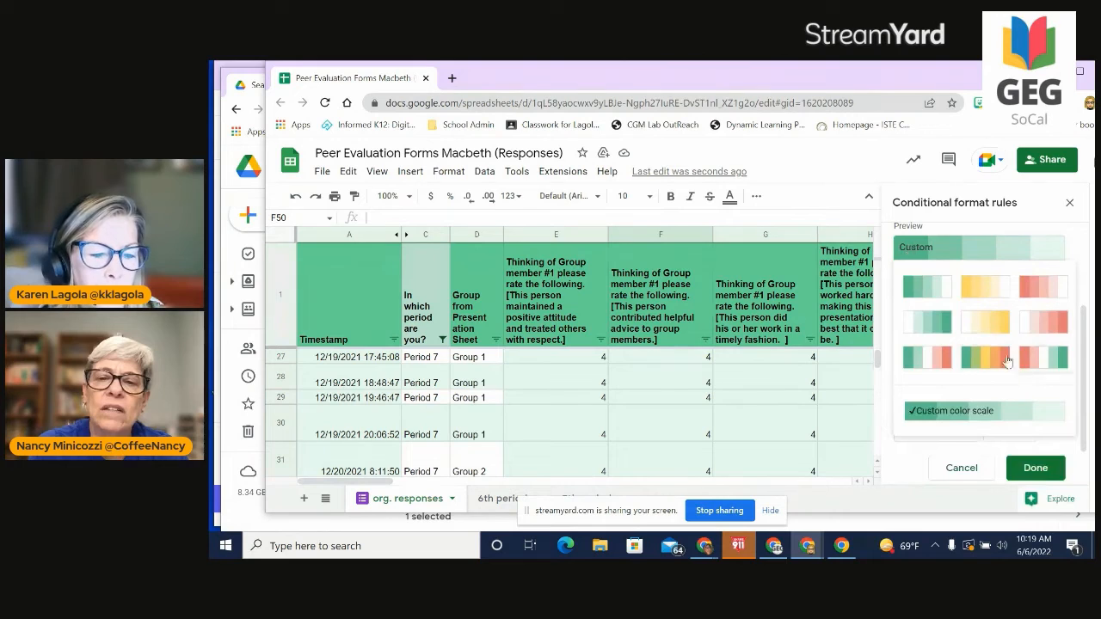
pyautogui.moveTo(984, 359)
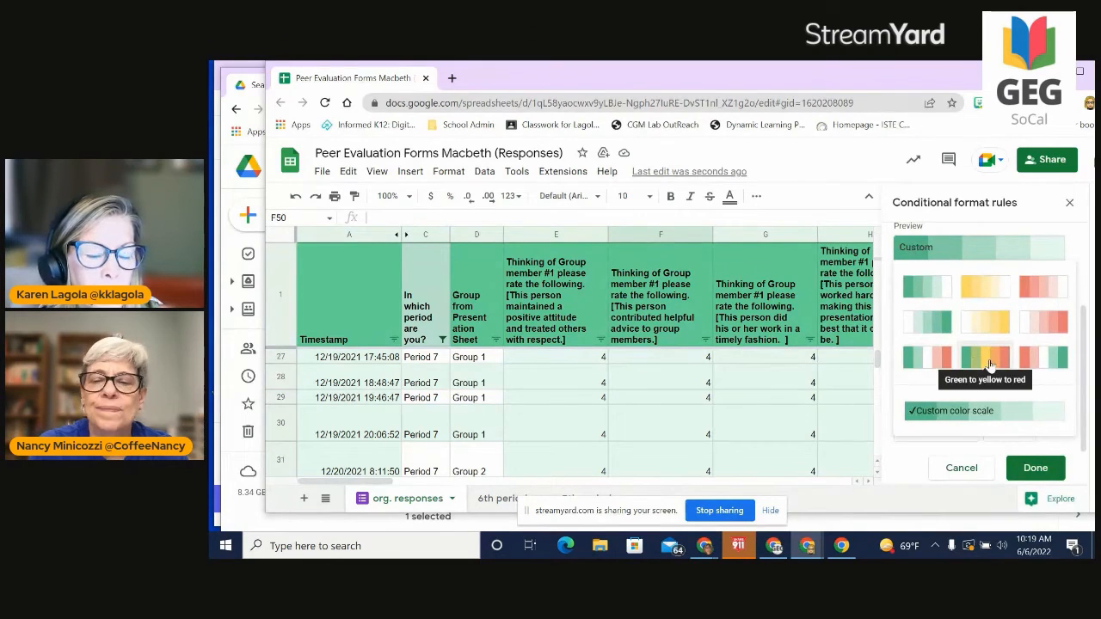
pyautogui.click(985, 356)
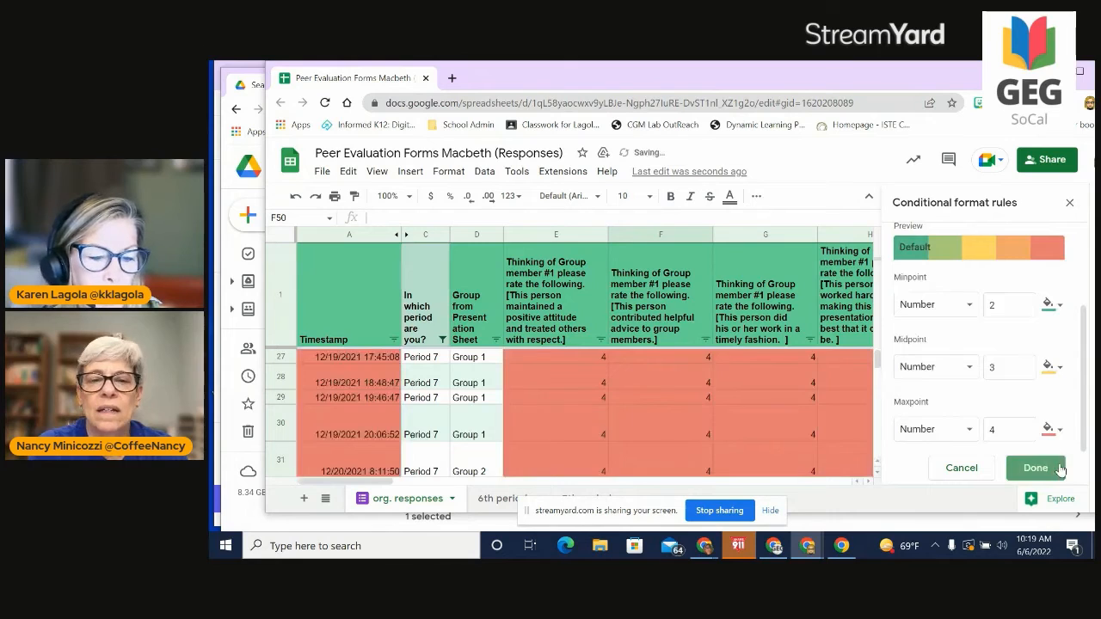
pyautogui.click(1036, 468)
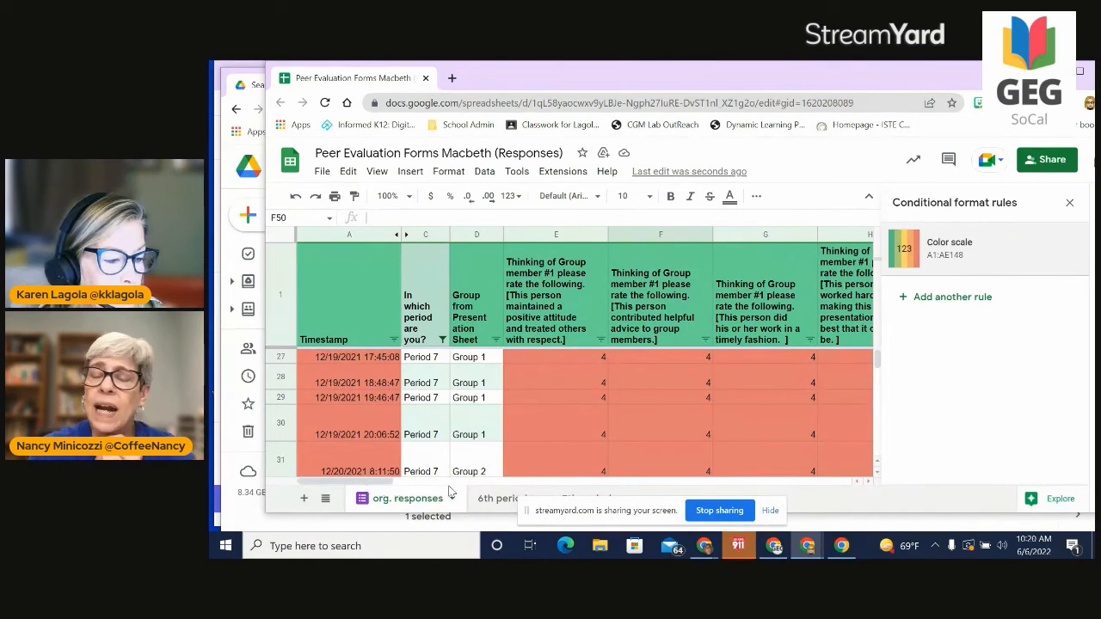
pyautogui.rightClick(406, 499)
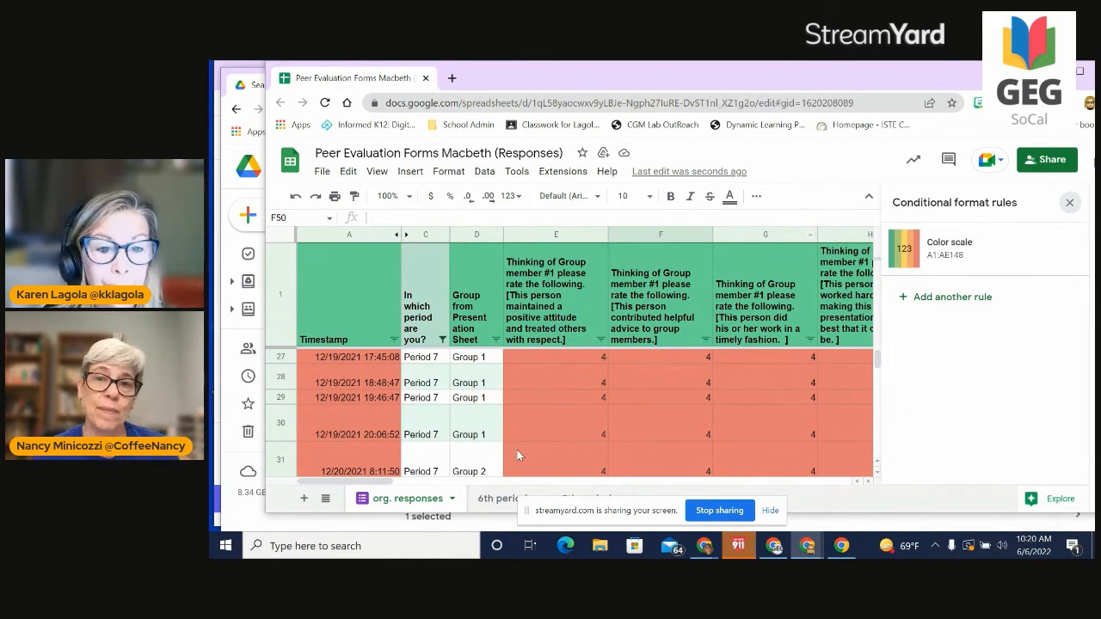
pyautogui.moveTo(819, 422)
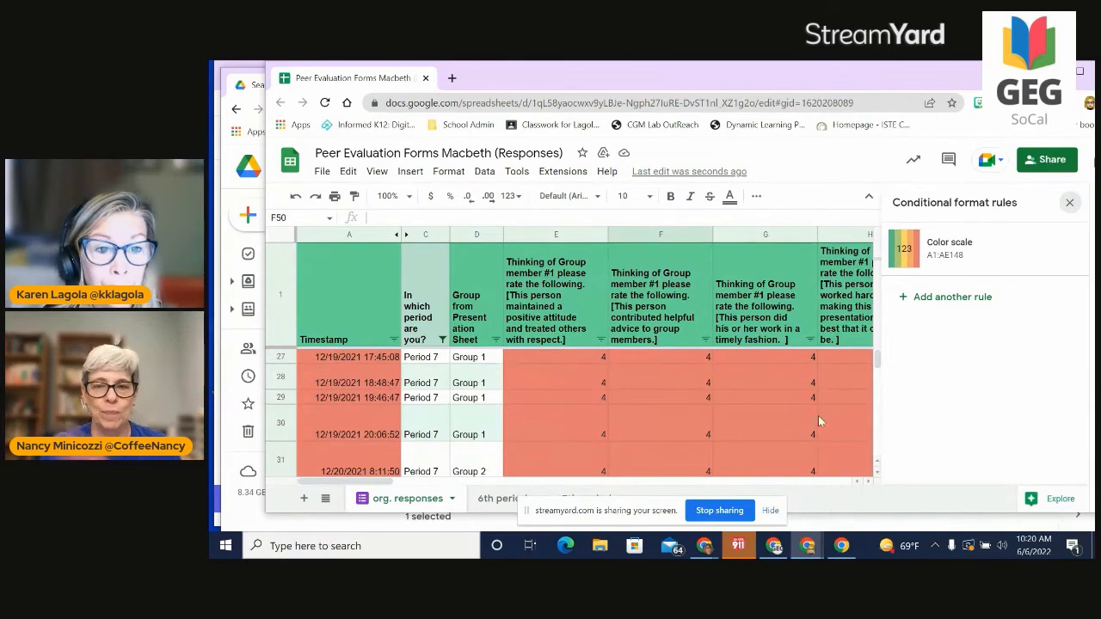